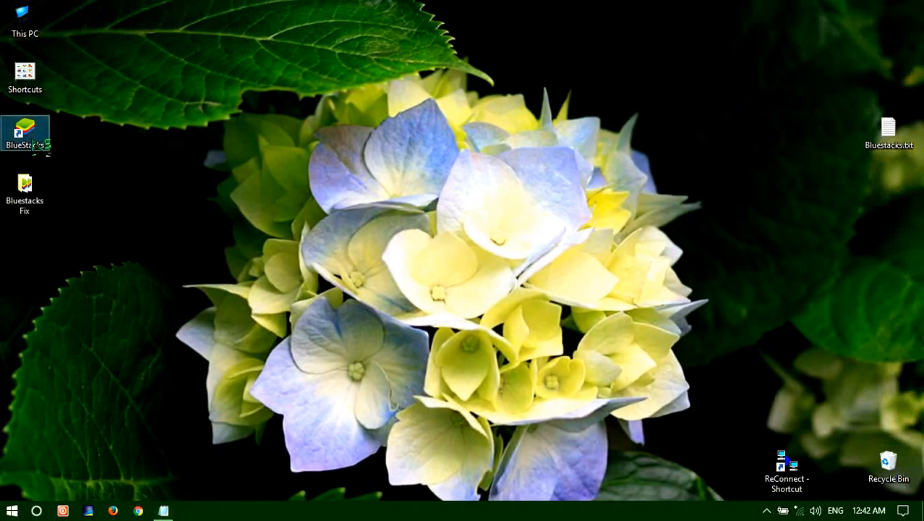
{"action": "mouse_move", "coordinate": [26, 133]}
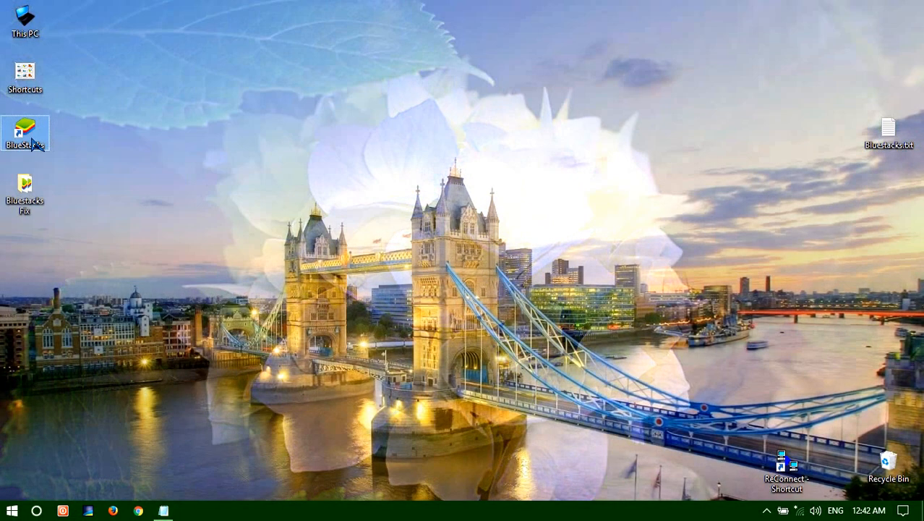
Launch BlueStacks from its desktop shortcut
{"action": "double_click", "coordinate": [25, 134]}
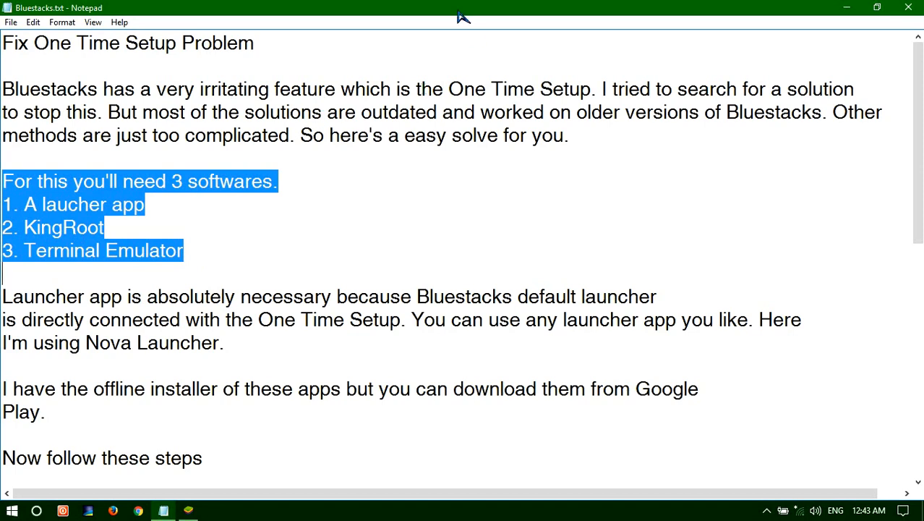
{"action": "mouse_move", "coordinate": [533, 92]}
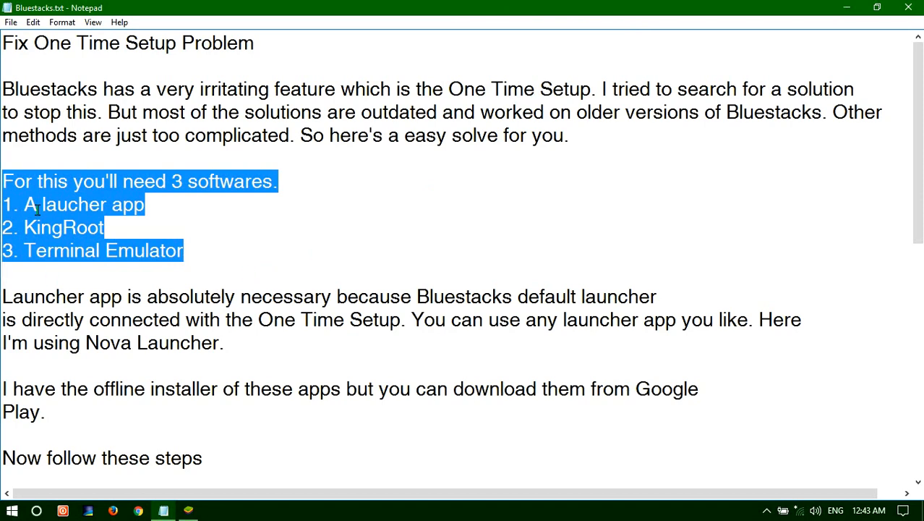
{"action": "mouse_move", "coordinate": [159, 251]}
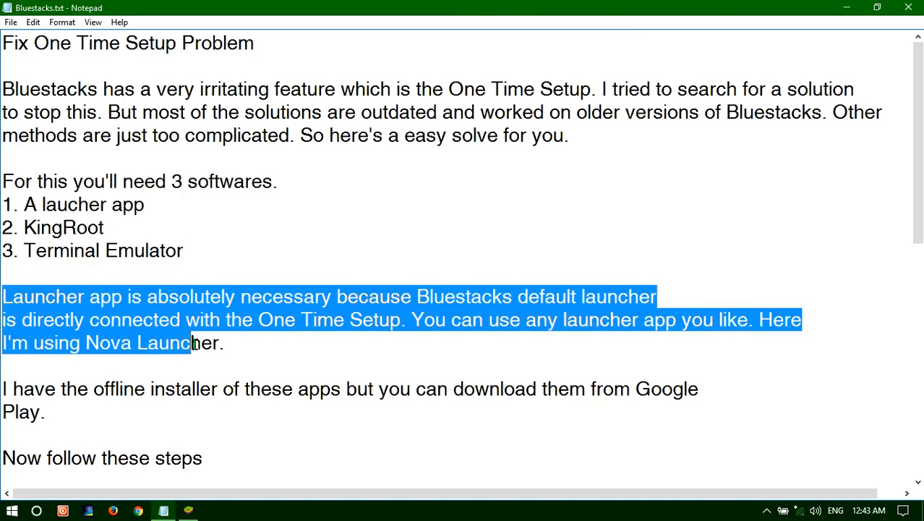
Highlight the Bluestacks.txt paragraph explaining the launcher app requirement
{"action": "left_click", "coordinate": [224, 343]}
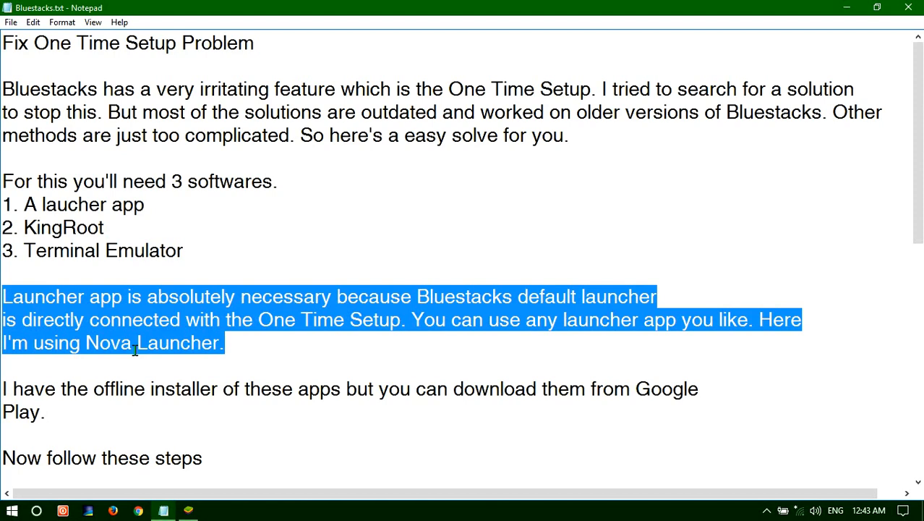
{"action": "mouse_move", "coordinate": [101, 358]}
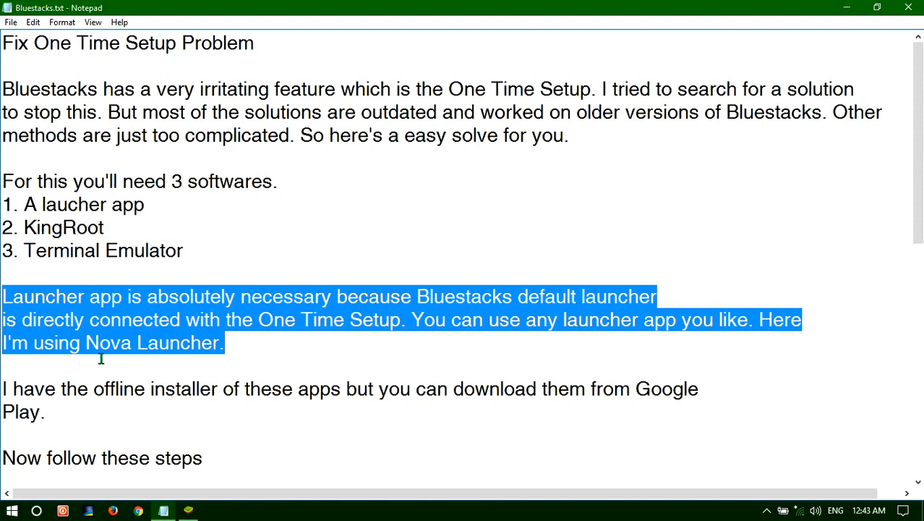
{"action": "mouse_move", "coordinate": [316, 320]}
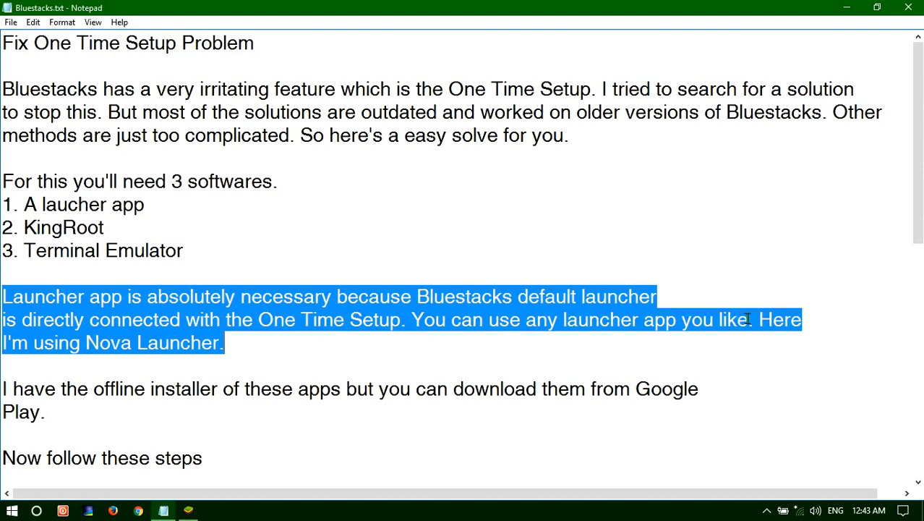
{"action": "mouse_move", "coordinate": [90, 398]}
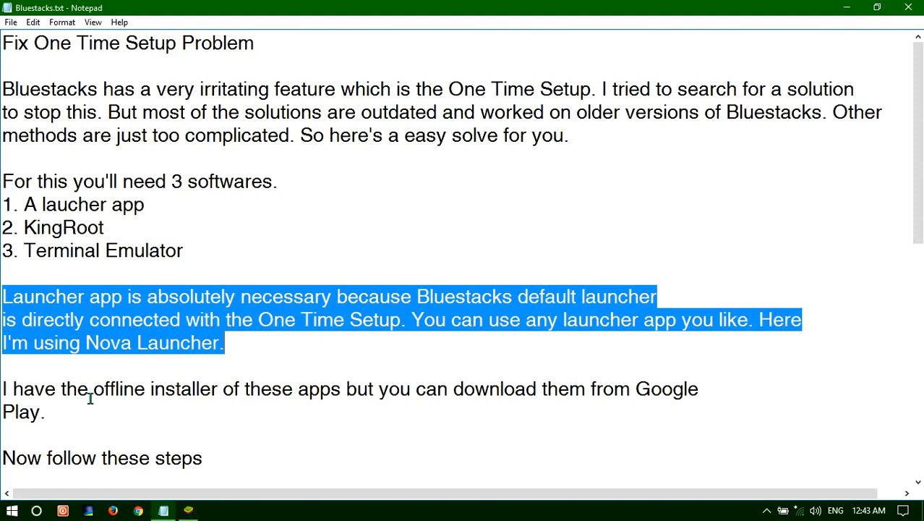
{"action": "mouse_move", "coordinate": [6, 394]}
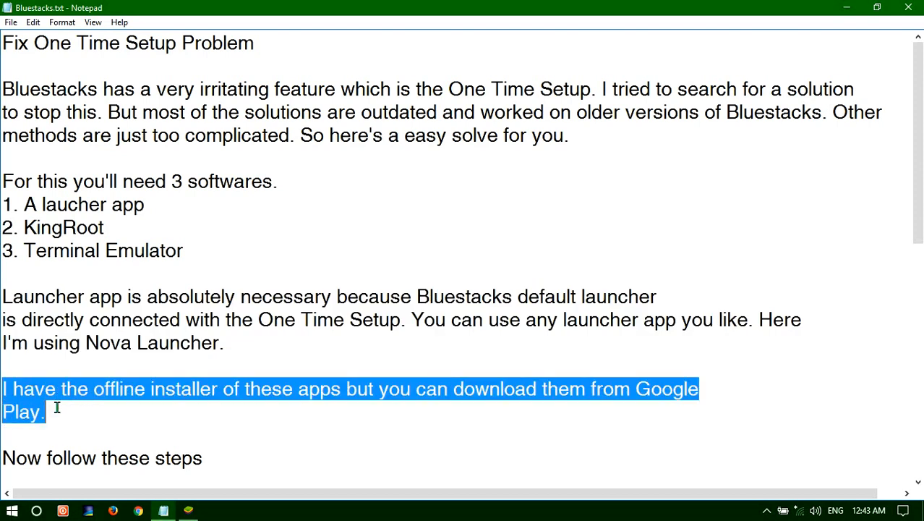
{"action": "mouse_move", "coordinate": [333, 312]}
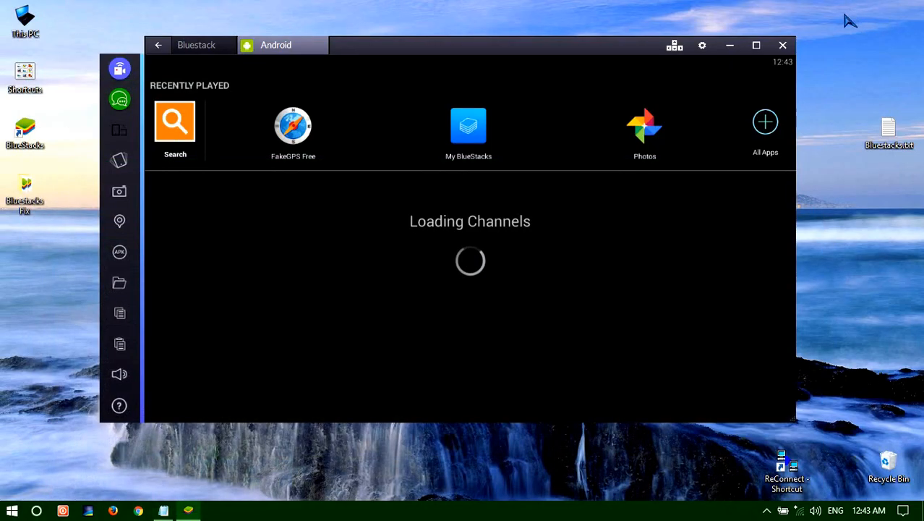
{"action": "mouse_move", "coordinate": [29, 201]}
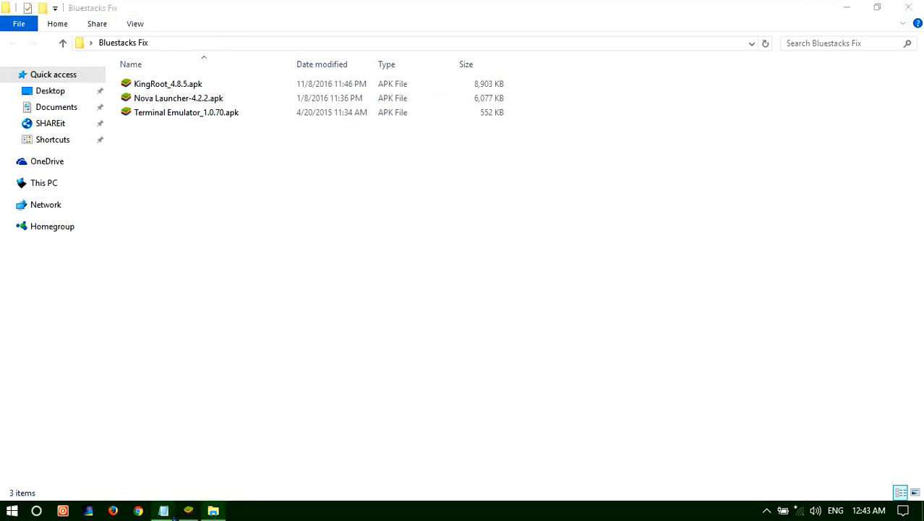
Install Nova Launcher-4.2.2.apk from the Bluestacks Fix folder and dismiss the failure
{"action": "left_click", "coordinate": [162, 511]}
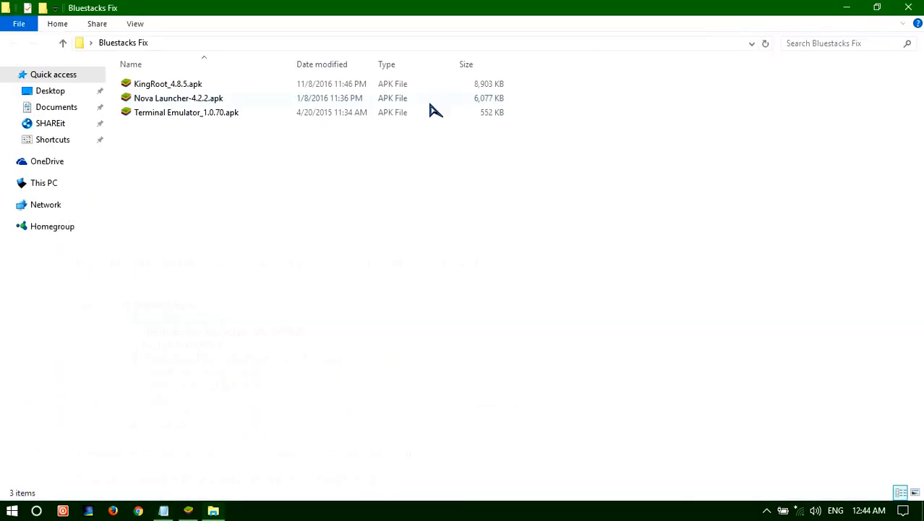
{"action": "left_click", "coordinate": [178, 98]}
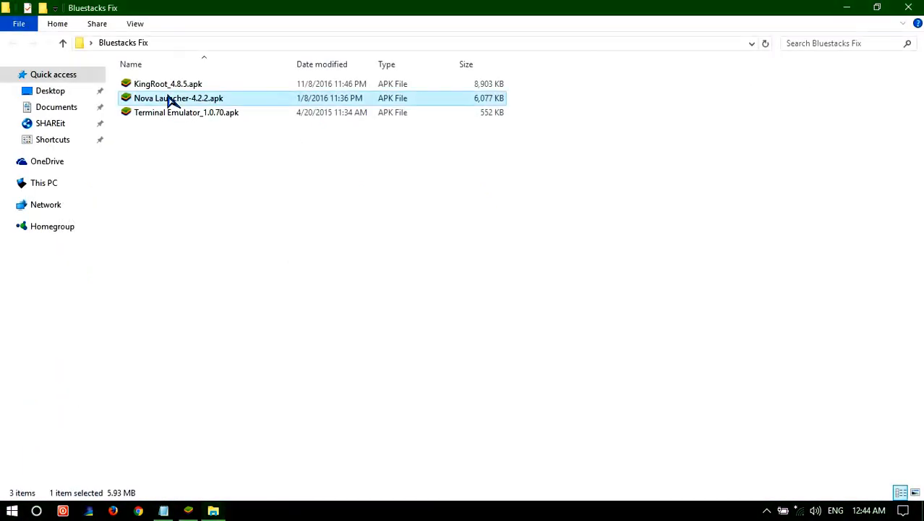
{"action": "double_click", "coordinate": [179, 98]}
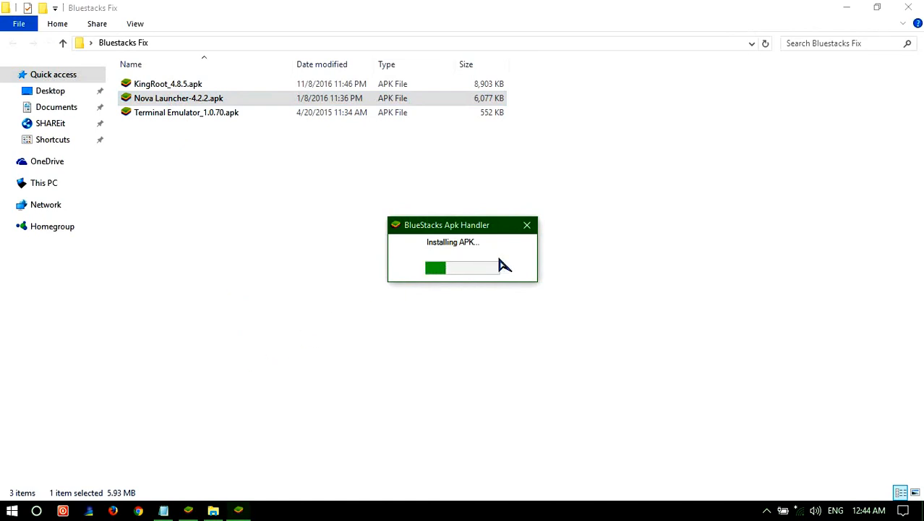
{"action": "mouse_move", "coordinate": [189, 510]}
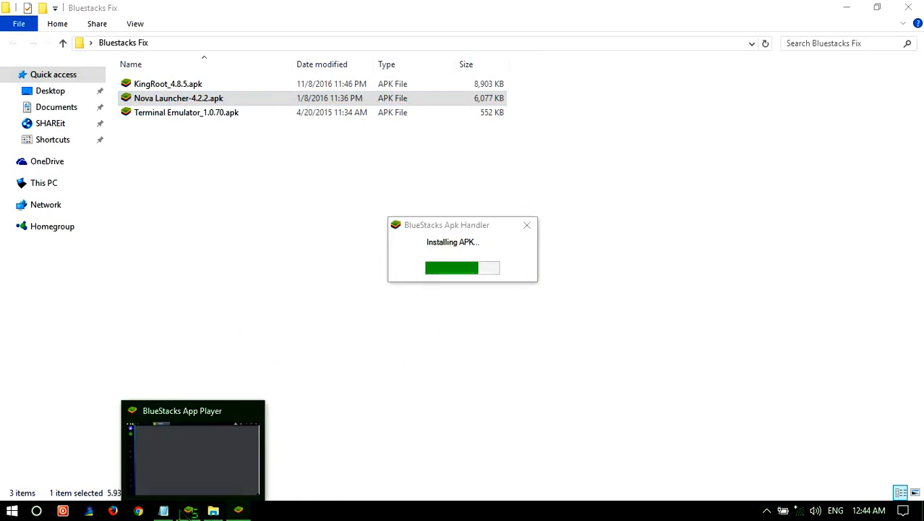
{"action": "mouse_move", "coordinate": [163, 511]}
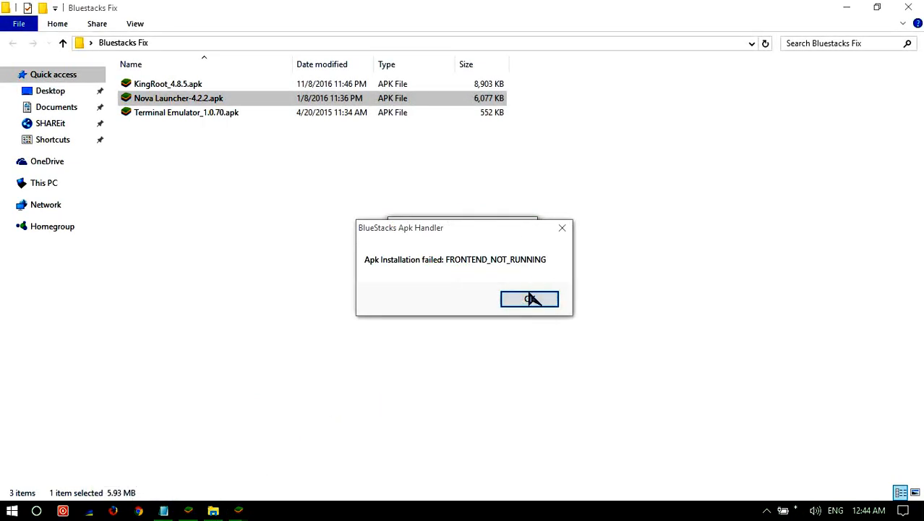
{"action": "left_click", "coordinate": [529, 299]}
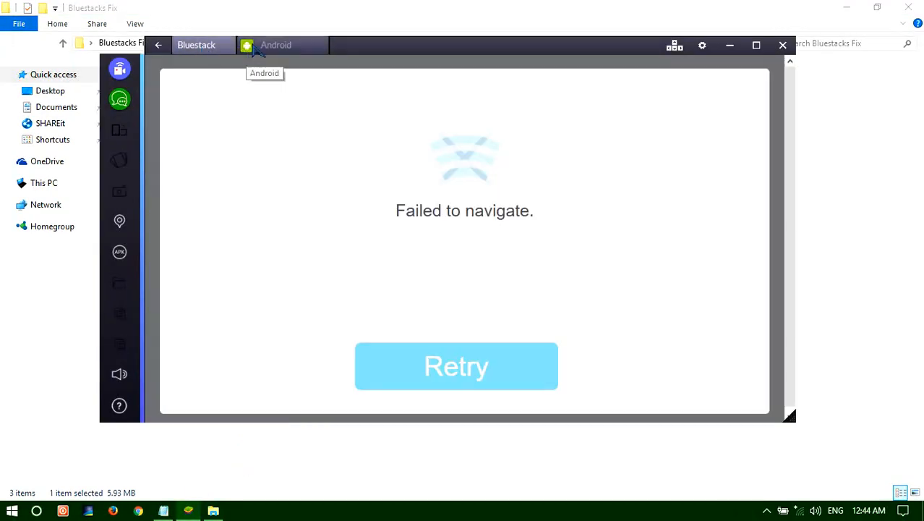
Switch BlueStacks to the Android home view
{"action": "left_click", "coordinate": [456, 366]}
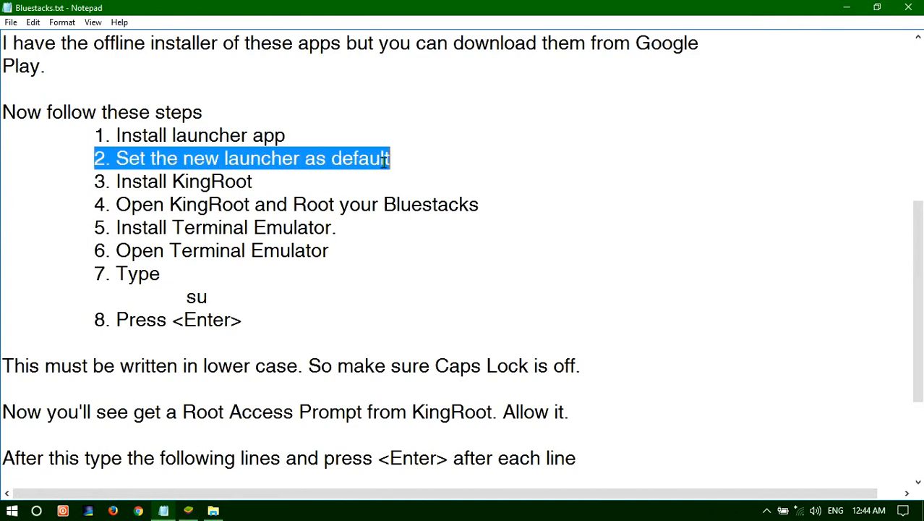
{"action": "left_click", "coordinate": [188, 512]}
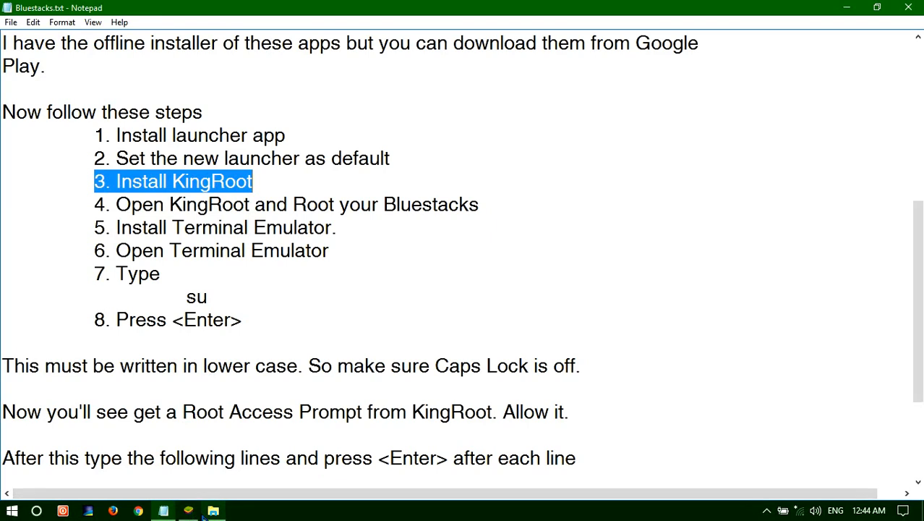
Install KingRoot_4.8.5.apk, dismiss the FRONTEND_NOT_RUNNING error, and restore BlueStacks
{"action": "left_click", "coordinate": [213, 510]}
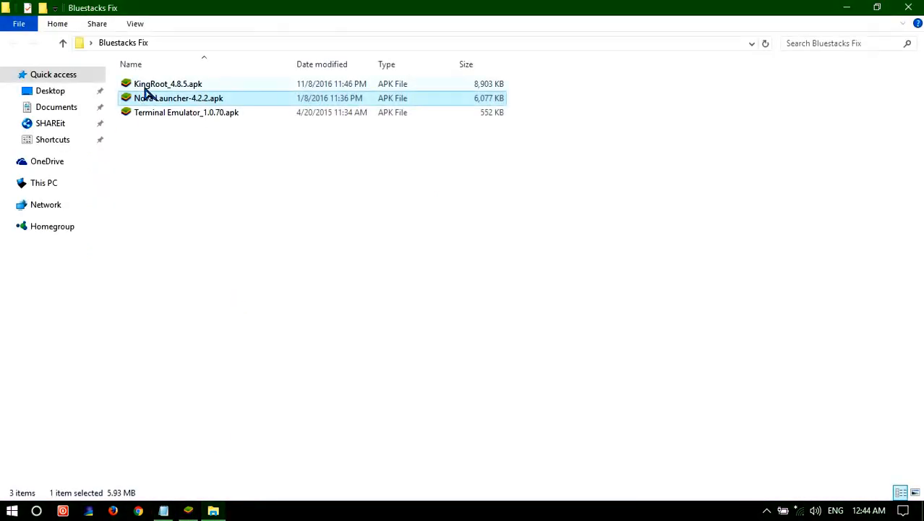
{"action": "double_click", "coordinate": [168, 83]}
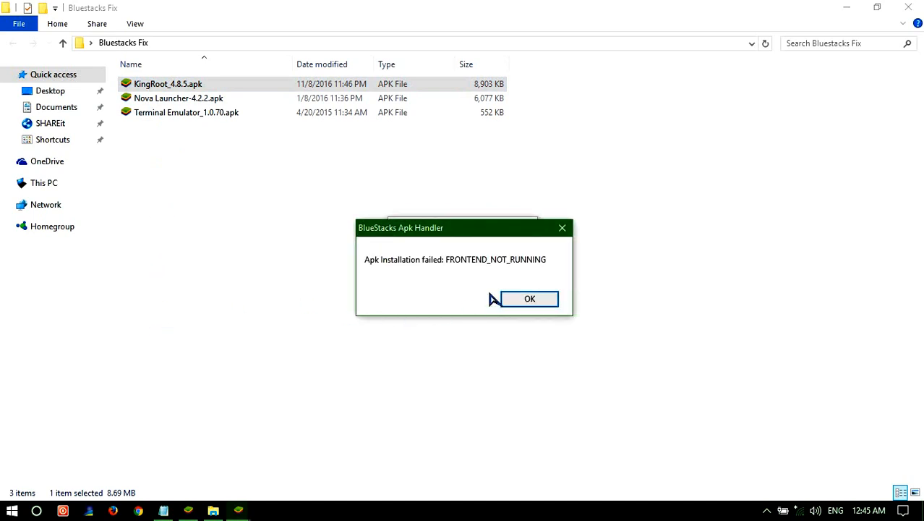
{"action": "left_click", "coordinate": [530, 299]}
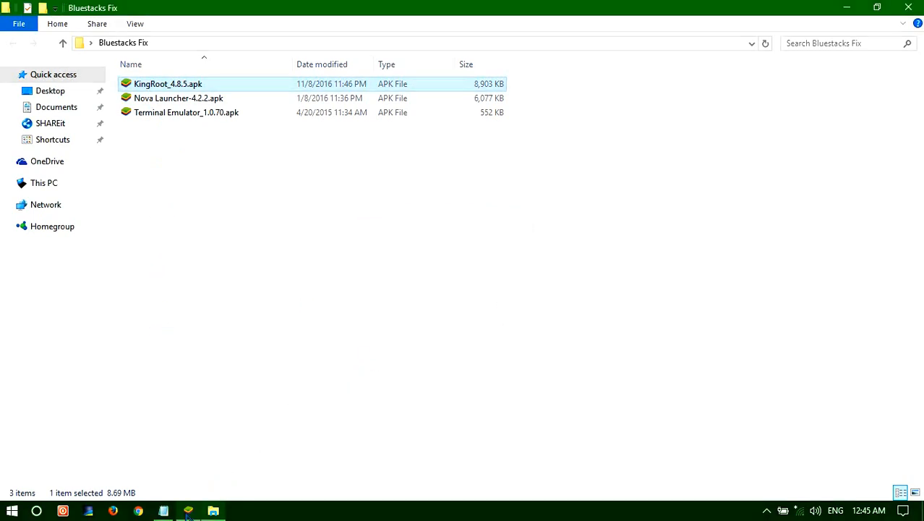
{"action": "left_click", "coordinate": [188, 512]}
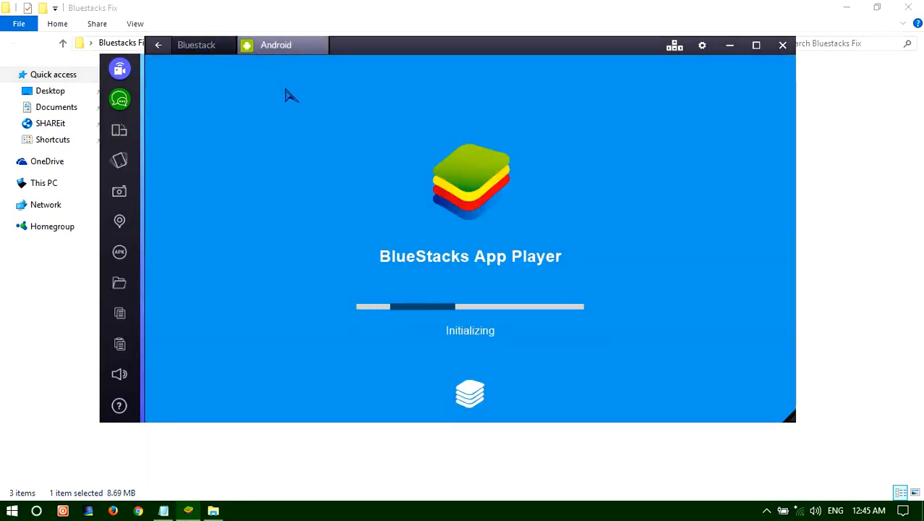
{"action": "mouse_move", "coordinate": [323, 236]}
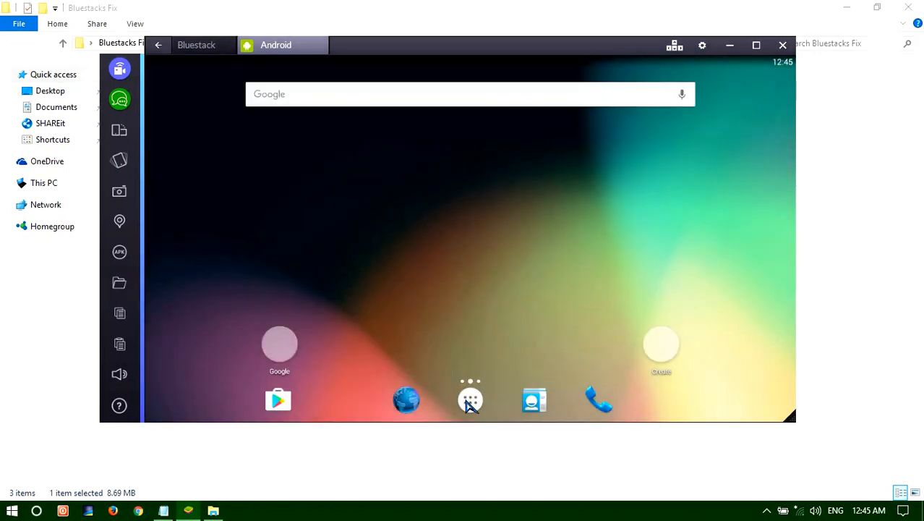
Launch KingRoot from the Android app drawer
{"action": "left_click", "coordinate": [470, 399]}
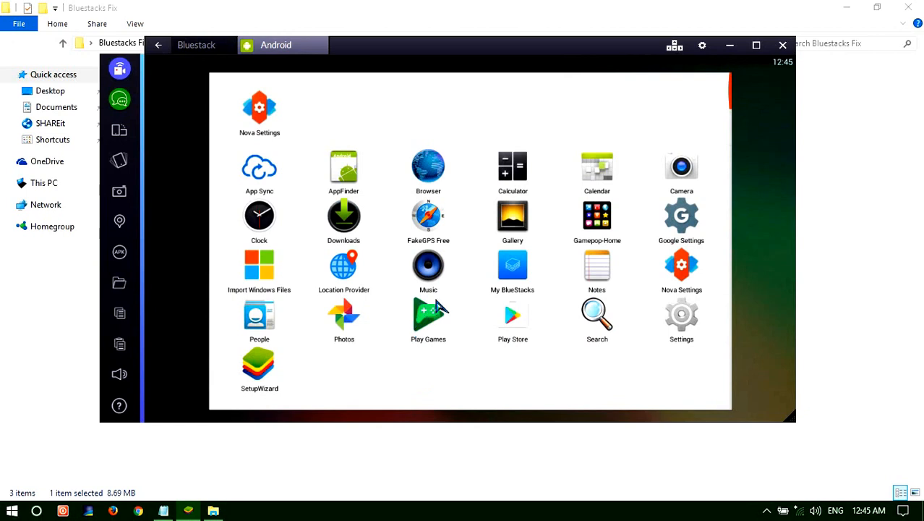
{"action": "mouse_move", "coordinate": [507, 300]}
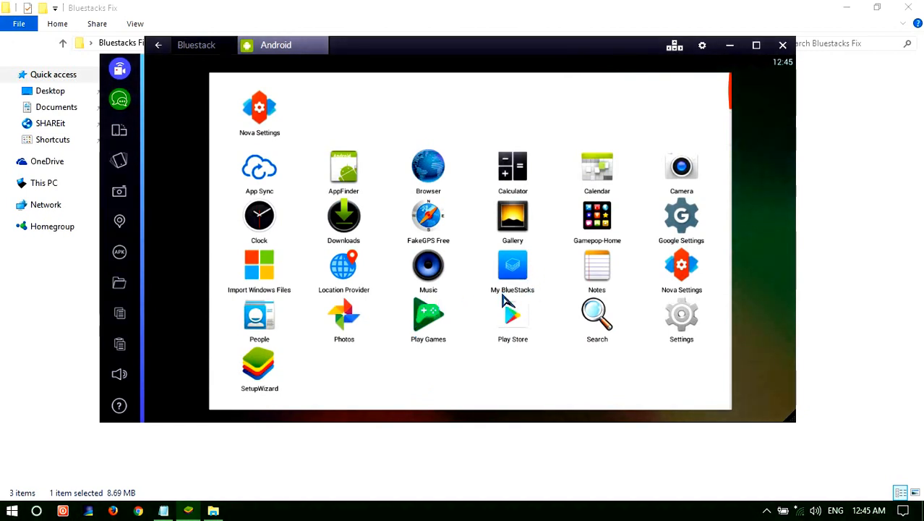
{"action": "mouse_move", "coordinate": [455, 284]}
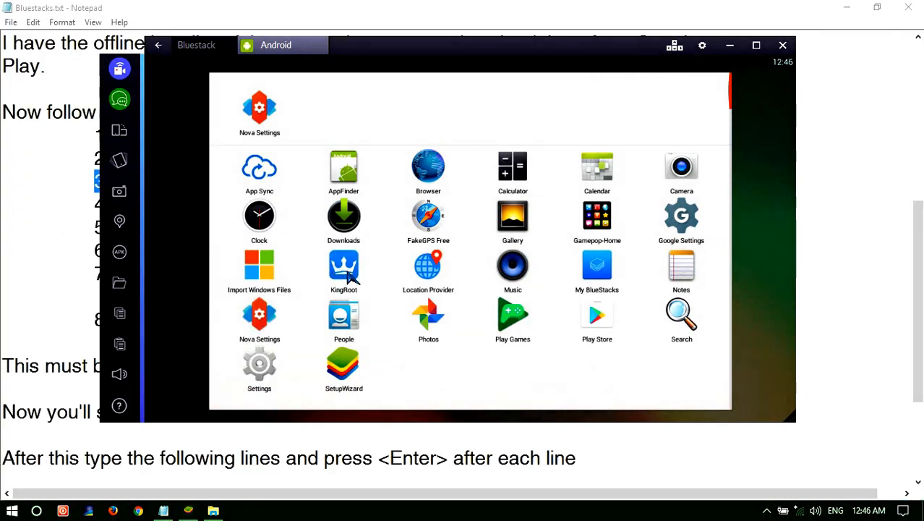
{"action": "left_click", "coordinate": [344, 266]}
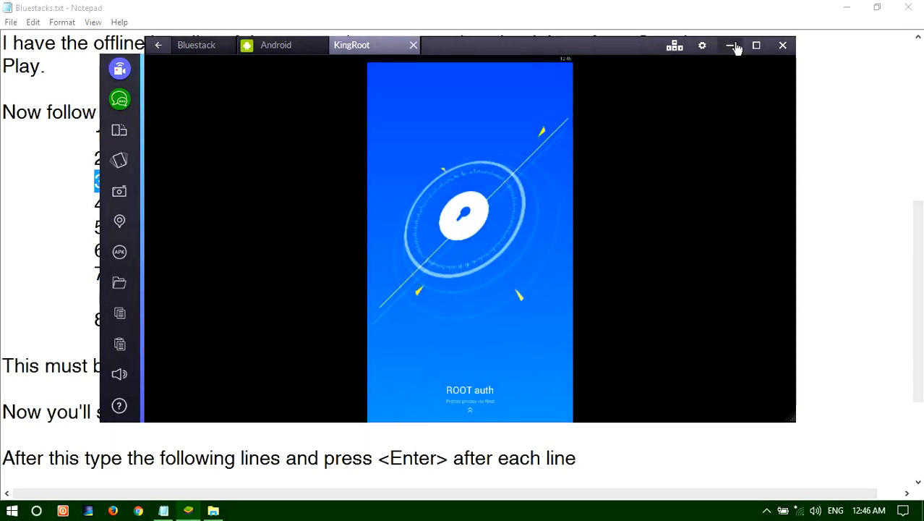
Maximize BlueStacks, run KingRoot's Try it and Fix now, then close KingRoot
{"action": "left_click", "coordinate": [756, 45]}
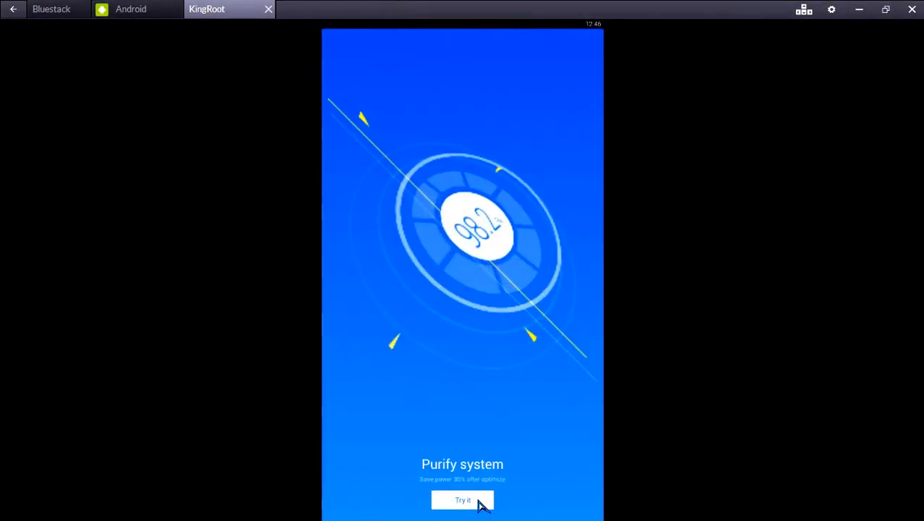
{"action": "left_click", "coordinate": [462, 499]}
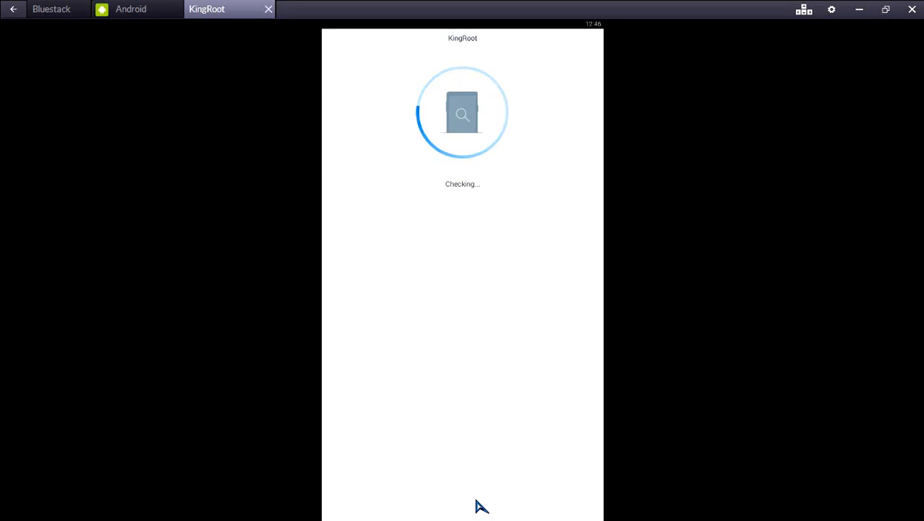
{"action": "mouse_move", "coordinate": [401, 507]}
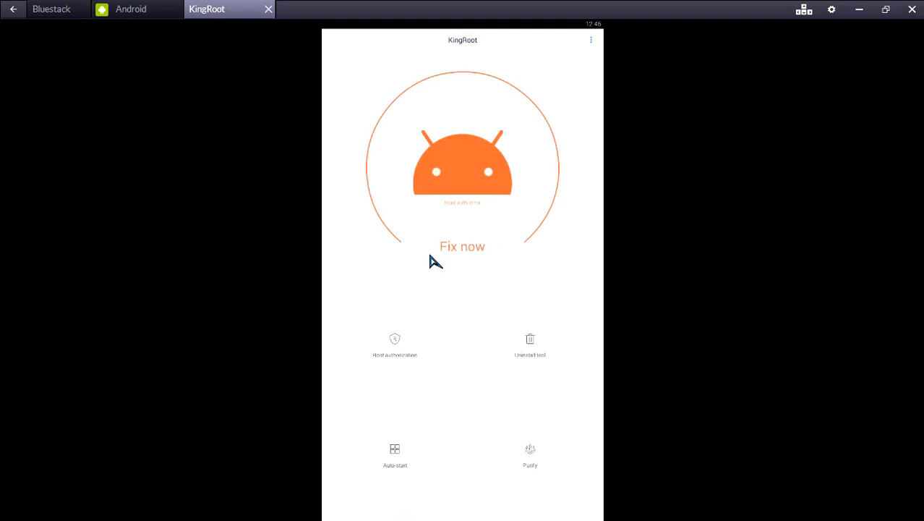
{"action": "mouse_move", "coordinate": [449, 248]}
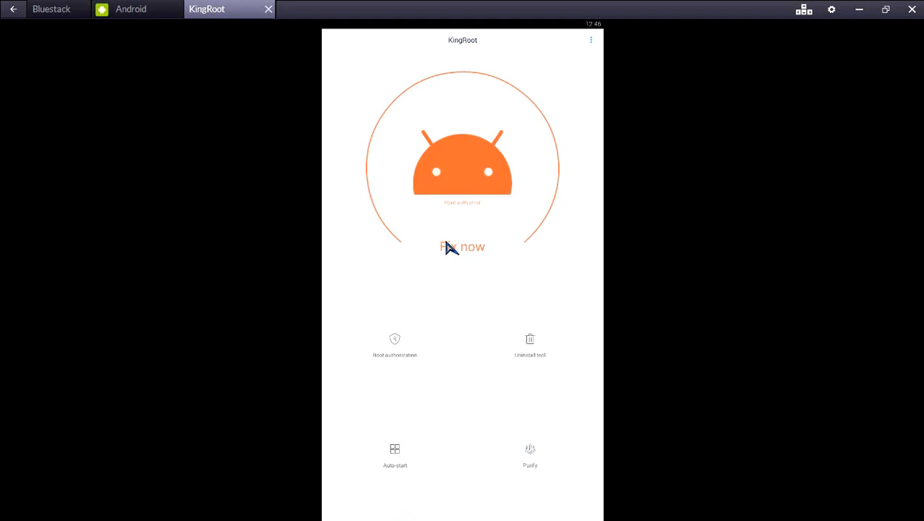
{"action": "mouse_move", "coordinate": [482, 263]}
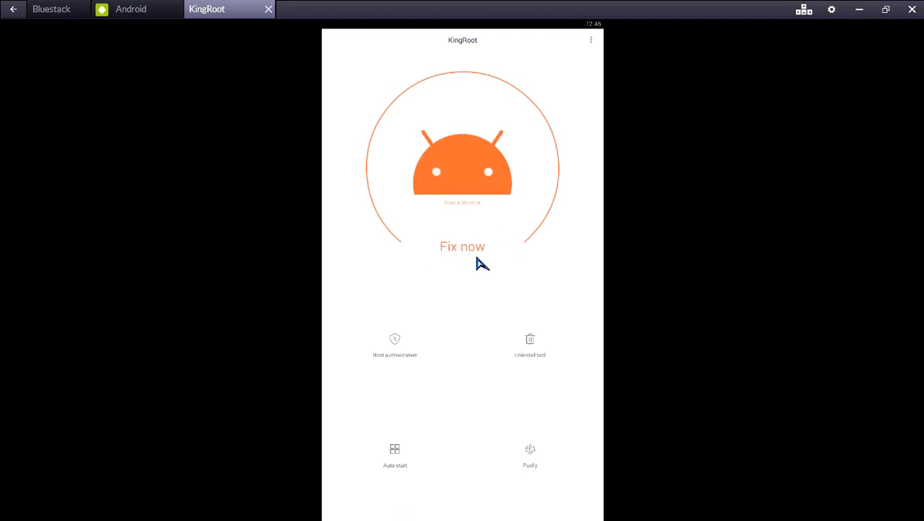
{"action": "left_click", "coordinate": [462, 246]}
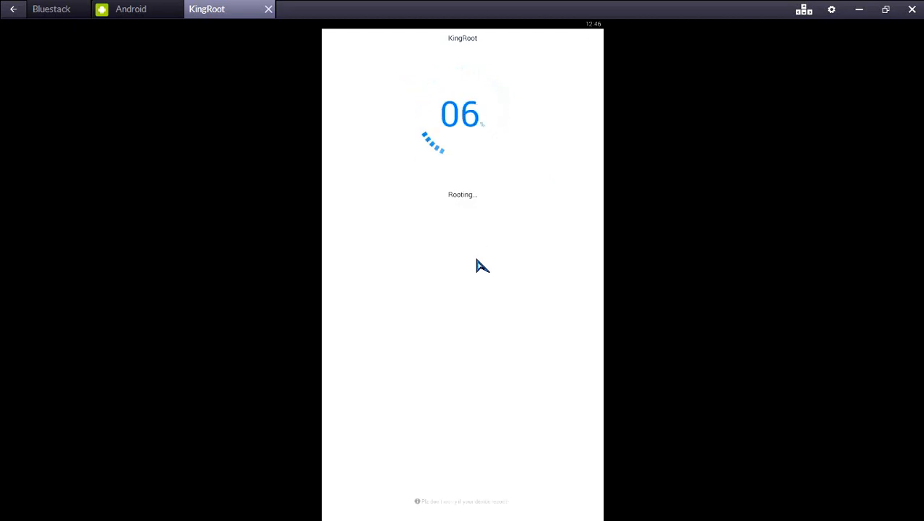
{"action": "mouse_move", "coordinate": [711, 248]}
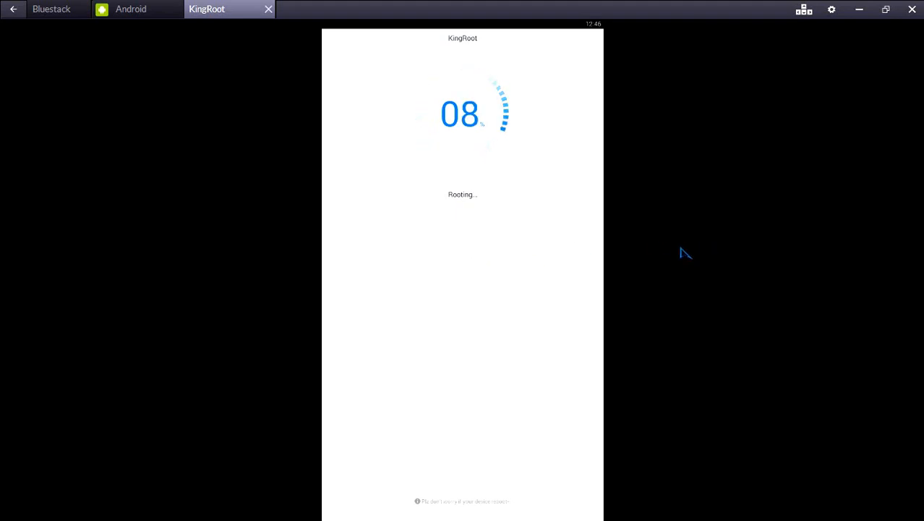
{"action": "mouse_move", "coordinate": [511, 284]}
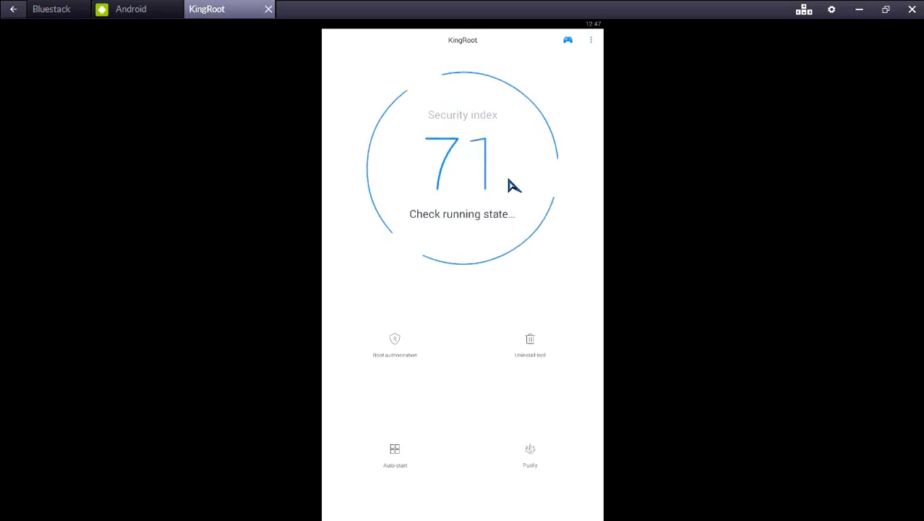
{"action": "mouse_move", "coordinate": [565, 79]}
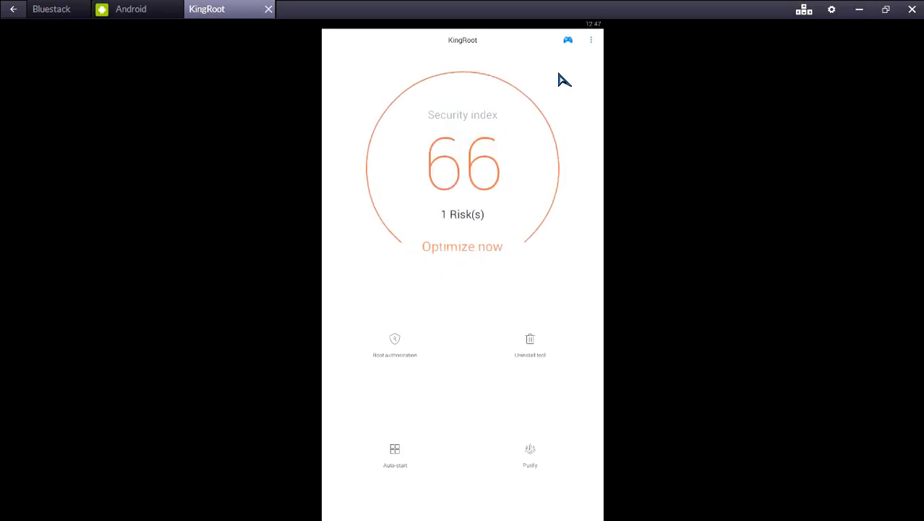
{"action": "mouse_move", "coordinate": [422, 195]}
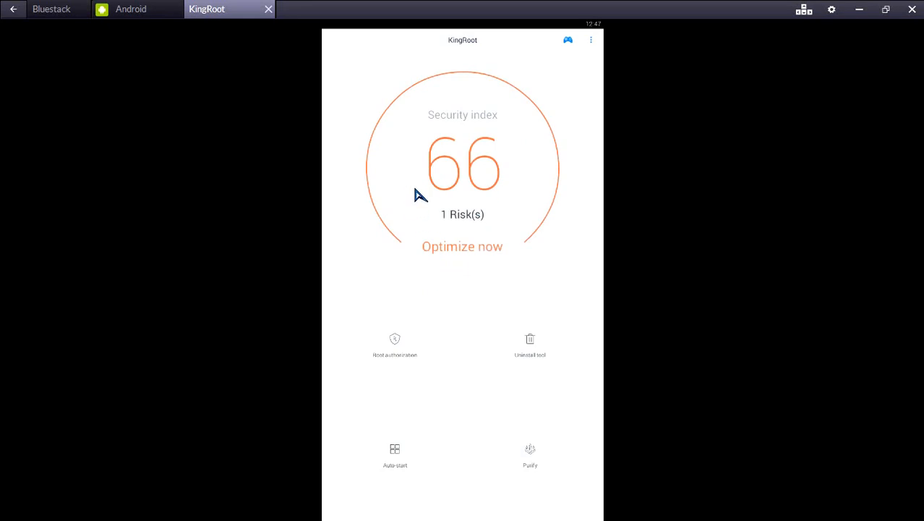
{"action": "mouse_move", "coordinate": [281, 26]}
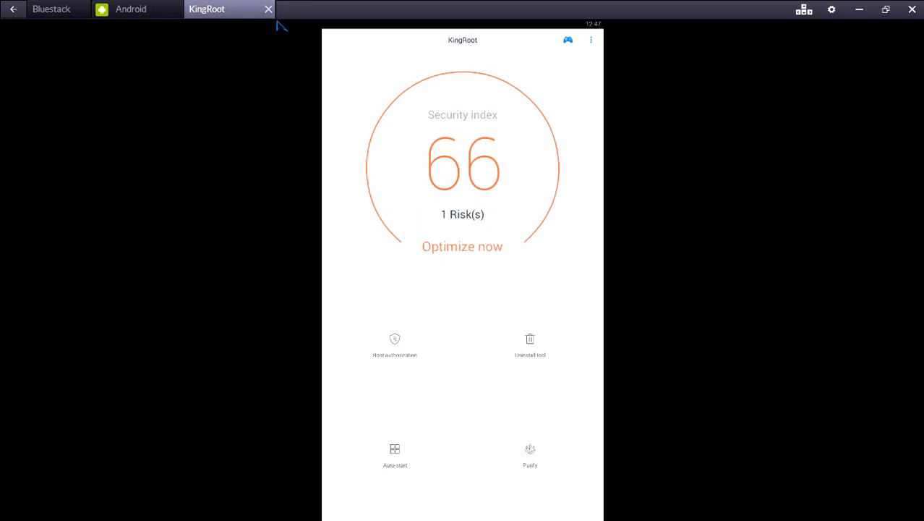
{"action": "left_click", "coordinate": [268, 9]}
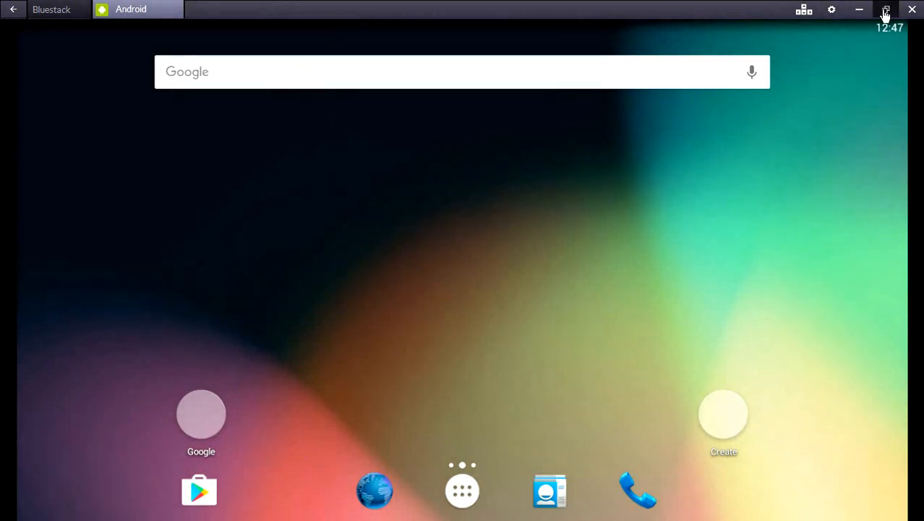
Minimize BlueStacks and highlight step 5, Install Terminal Emulator, in Notepad
{"action": "left_click", "coordinate": [885, 10]}
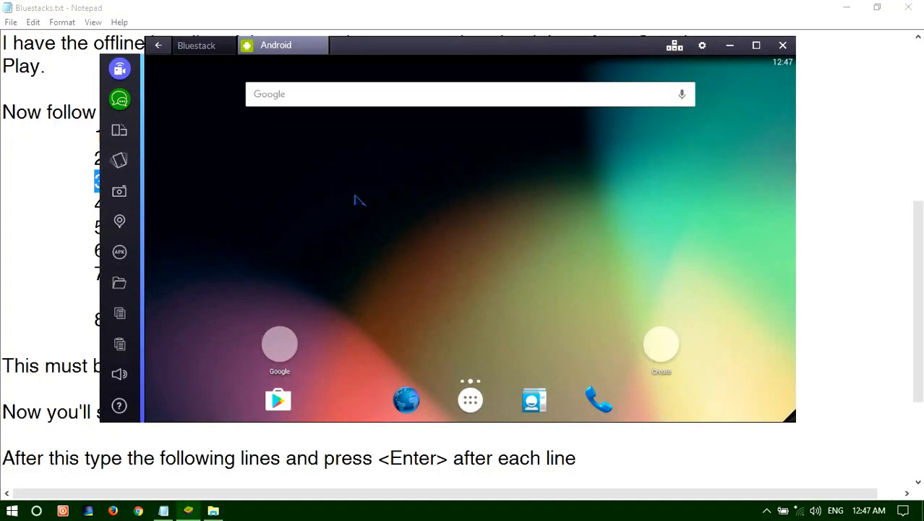
{"action": "mouse_move", "coordinate": [730, 45]}
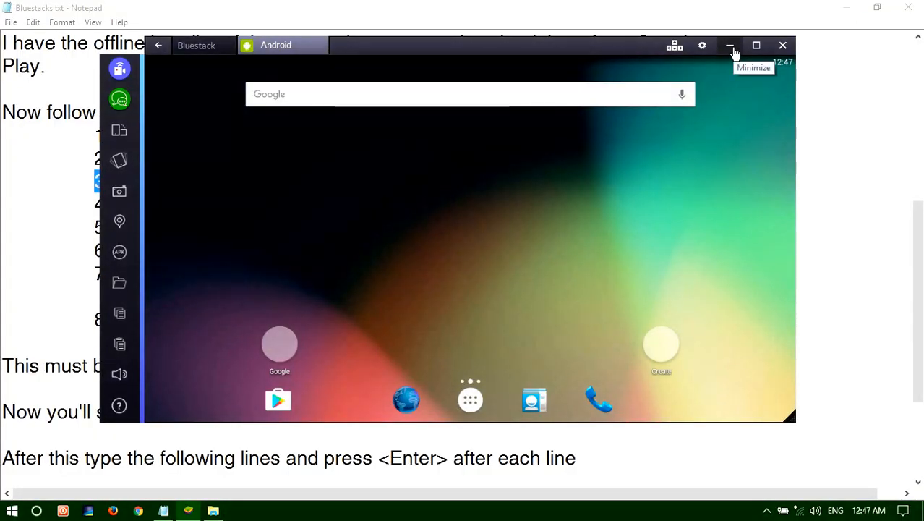
{"action": "left_click", "coordinate": [731, 45]}
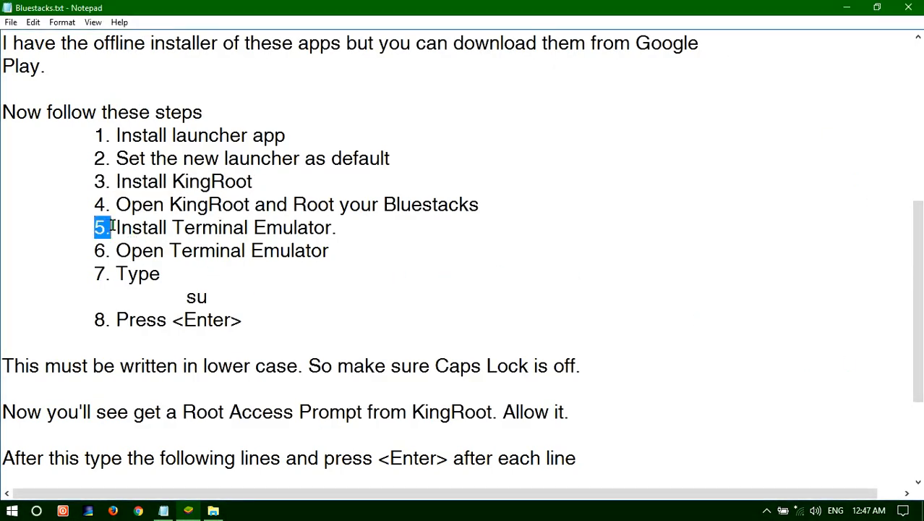
{"action": "left_click_drag", "start_coordinate": [116, 227], "coordinate": [336, 227]}
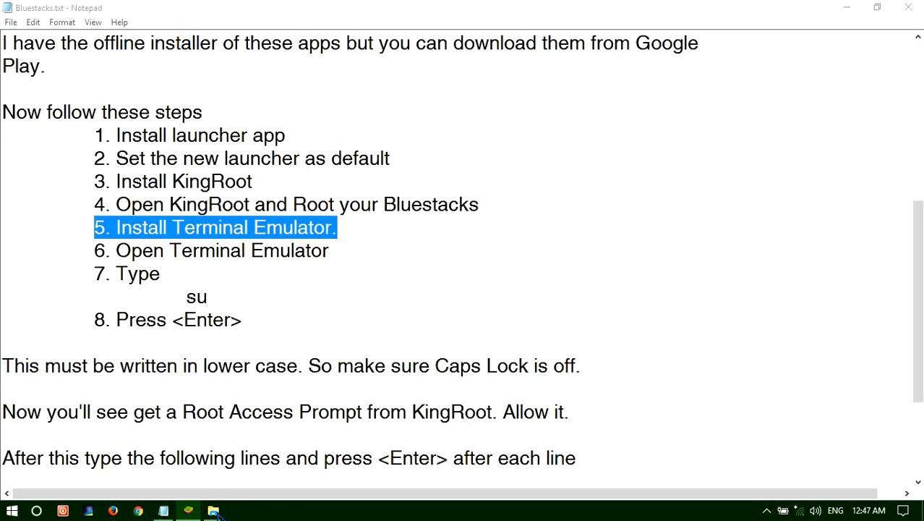
{"action": "mouse_move", "coordinate": [820, 26]}
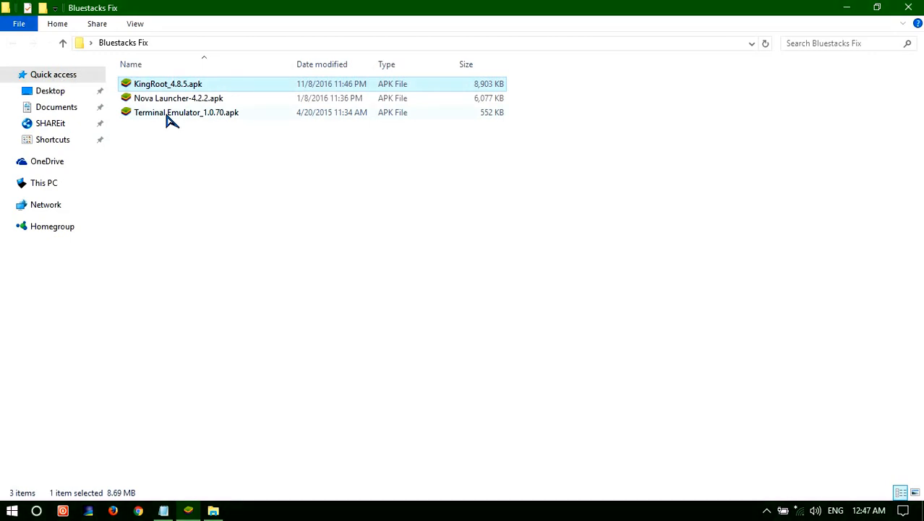
Install Terminal_Emulator_1.0.70.apk, then open BlueStacks' Android app drawer
{"action": "double_click", "coordinate": [186, 112]}
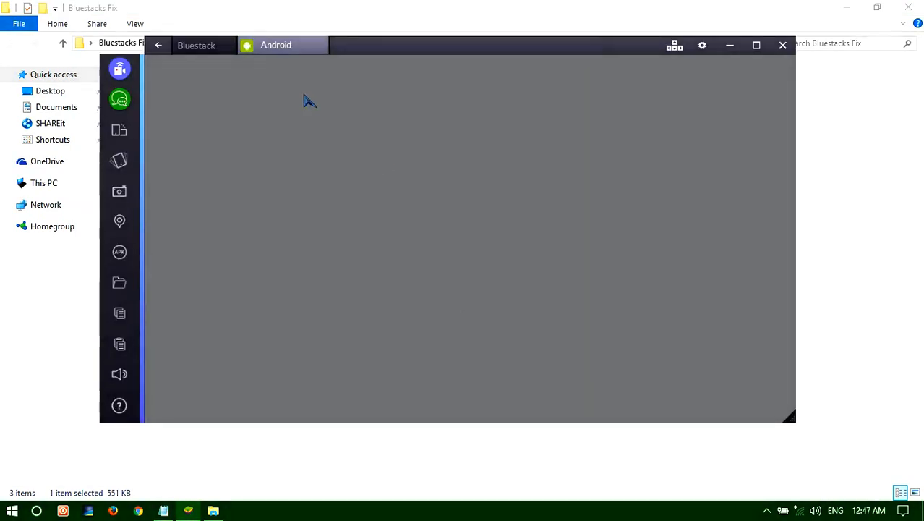
{"action": "left_click", "coordinate": [276, 45]}
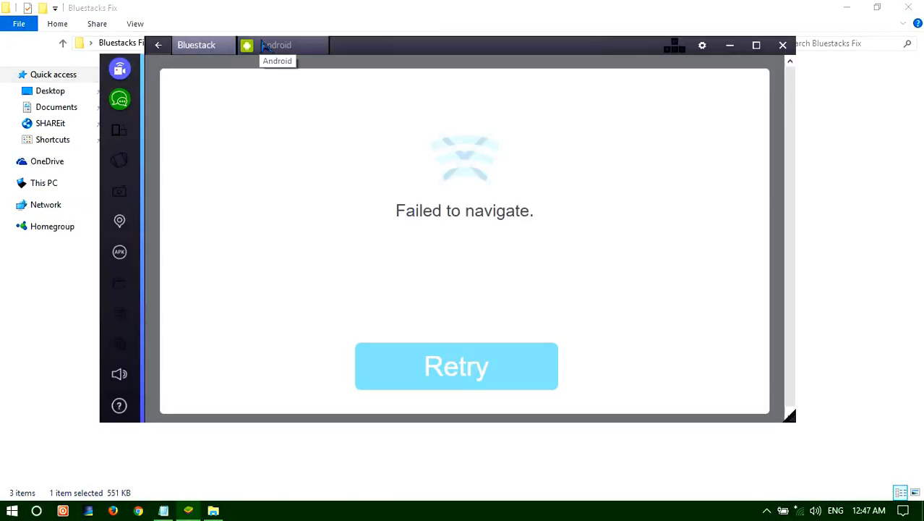
{"action": "left_click", "coordinate": [456, 366]}
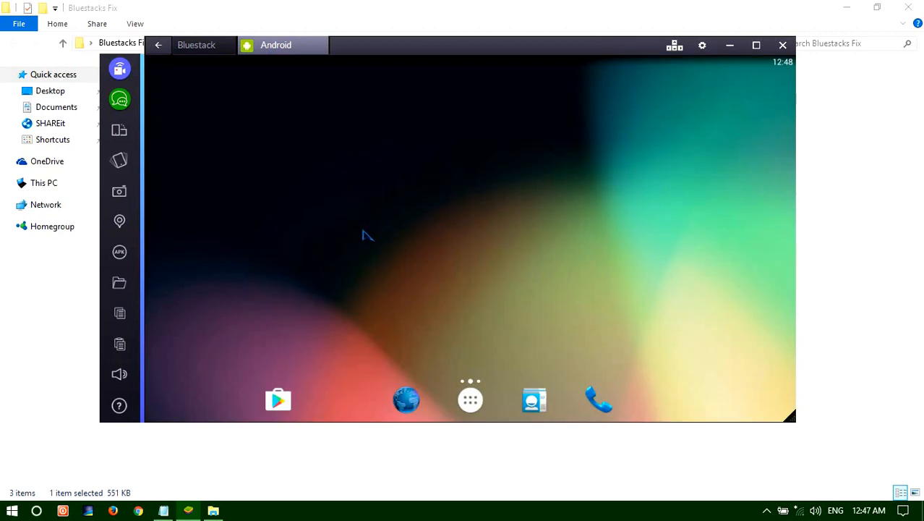
{"action": "left_click", "coordinate": [470, 399]}
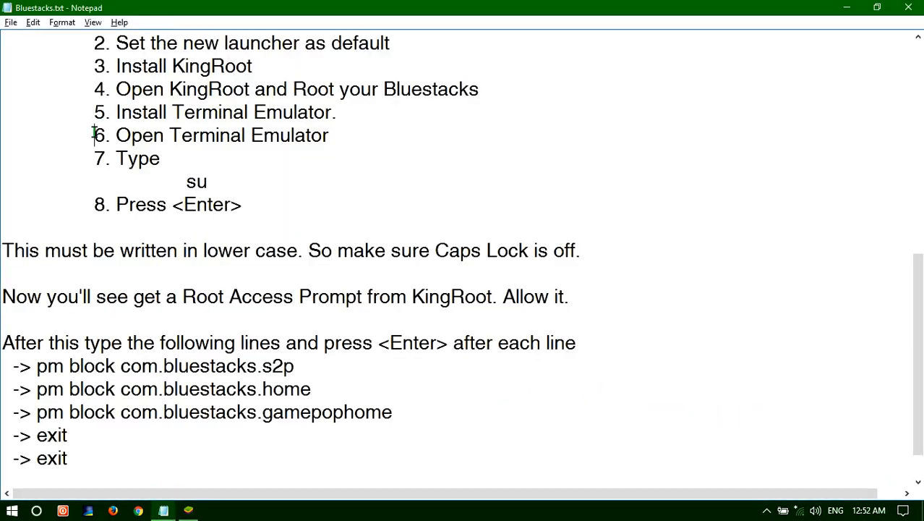
Highlight step 6 in Notepad, then launch Terminal Emulator in BlueStacks
{"action": "triple_click", "coordinate": [217, 135]}
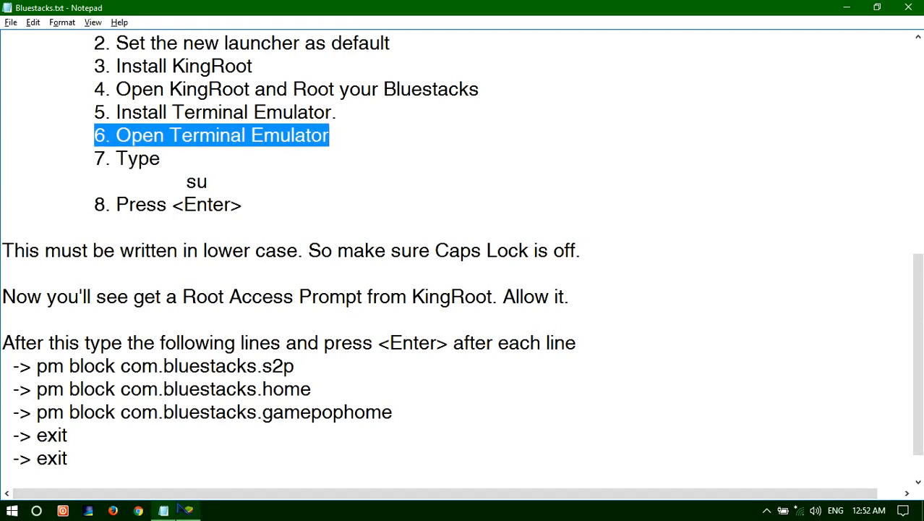
{"action": "left_click", "coordinate": [187, 511]}
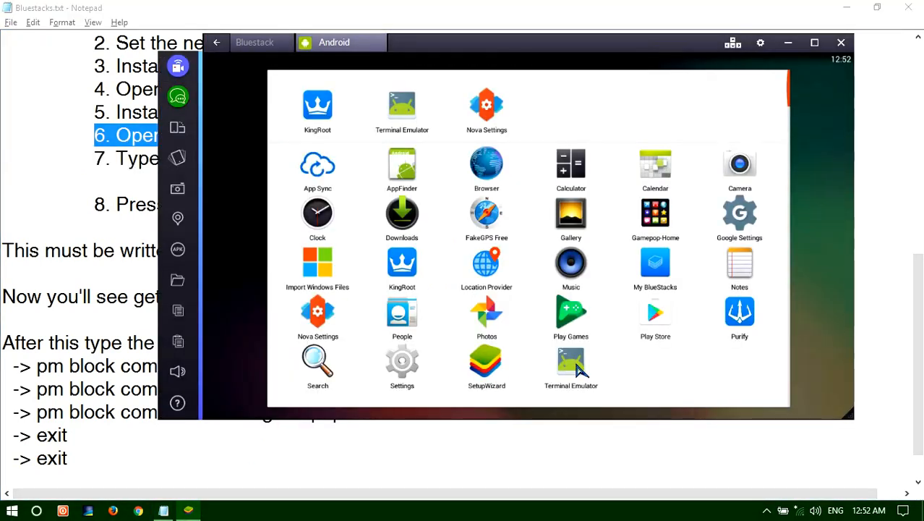
{"action": "left_click", "coordinate": [571, 365]}
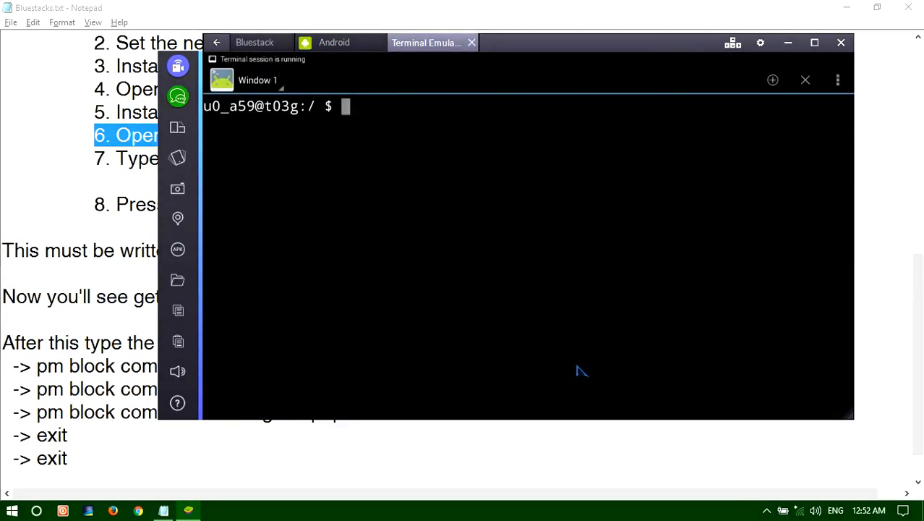
{"action": "mouse_move", "coordinate": [735, 110]}
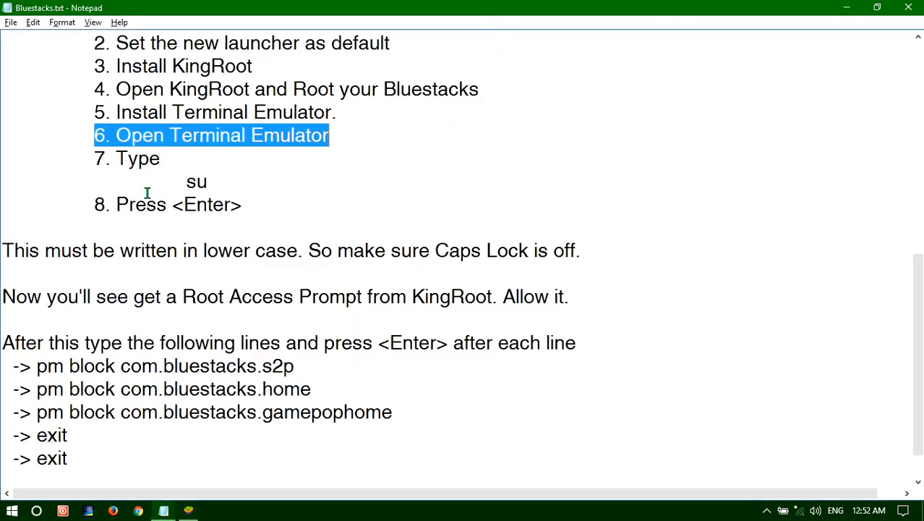
Enter su at the Terminal Emulator prompt, following the Notepad notes, to trigger KingRoot's permission request
{"action": "double_click", "coordinate": [196, 181]}
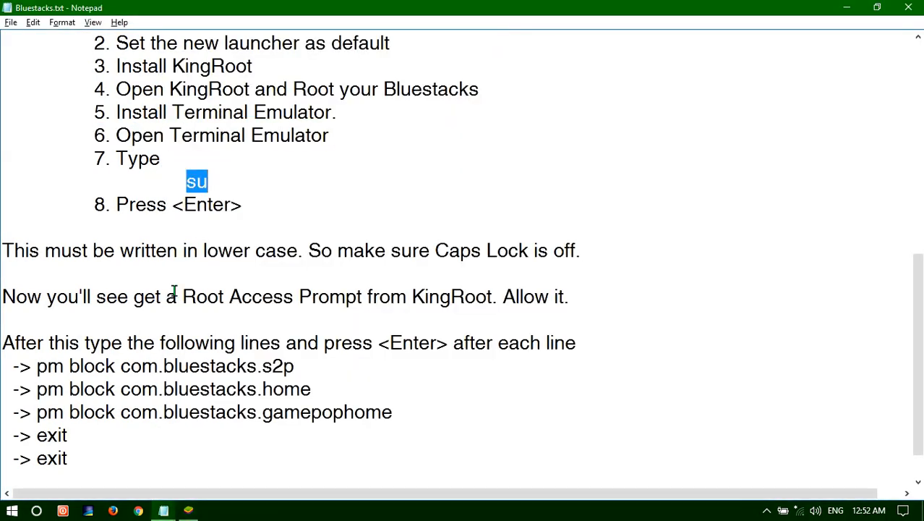
{"action": "mouse_move", "coordinate": [189, 510]}
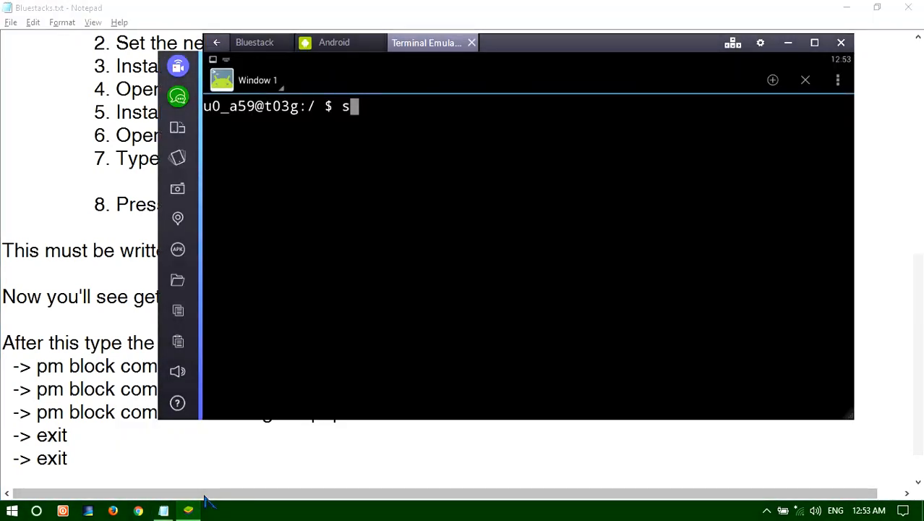
{"action": "type", "text": "u"}
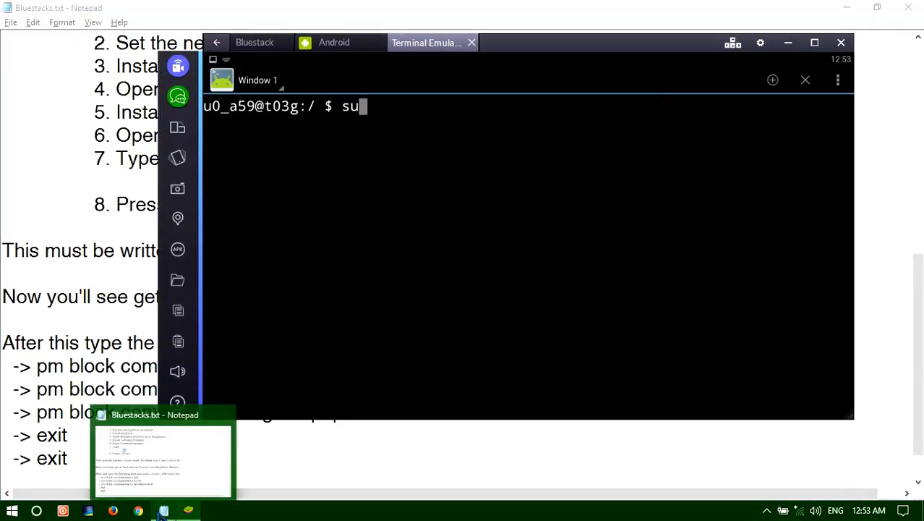
{"action": "left_click", "coordinate": [162, 458]}
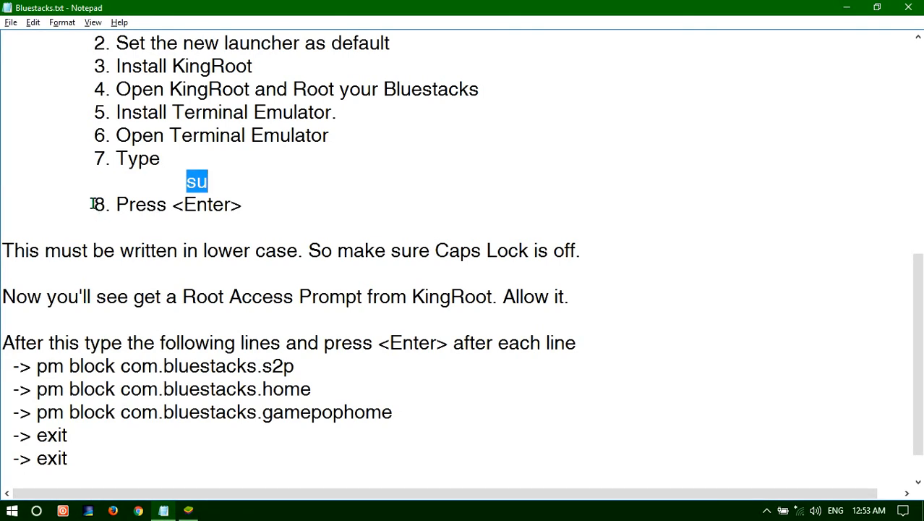
{"action": "left_click_drag", "start_coordinate": [196, 182], "coordinate": [243, 204]}
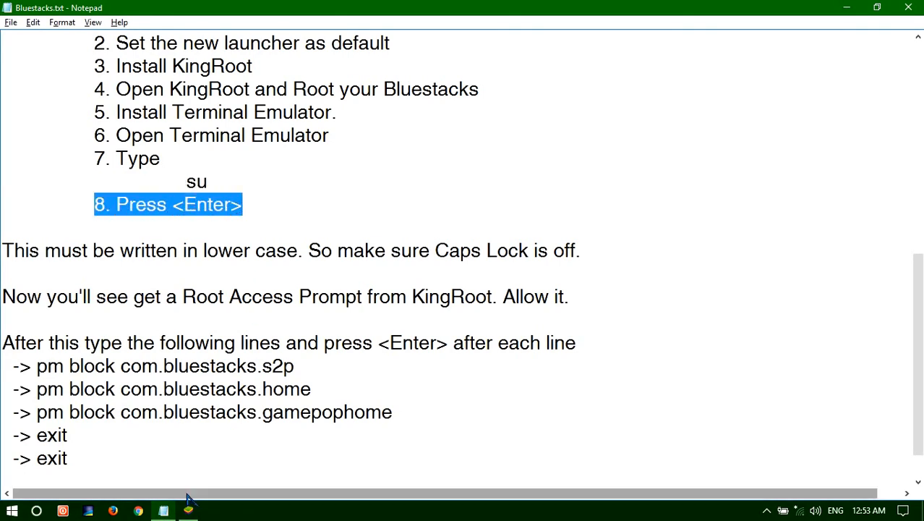
{"action": "mouse_move", "coordinate": [188, 510]}
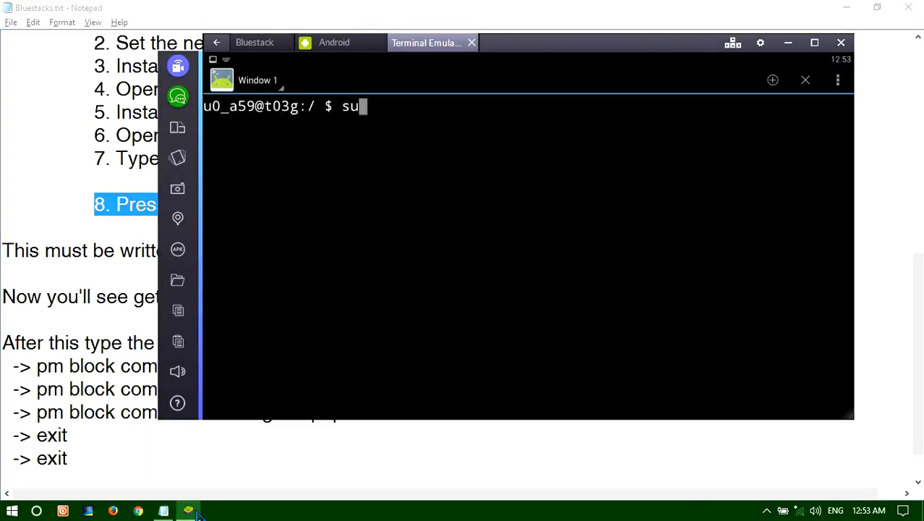
{"action": "key", "text": "Return"}
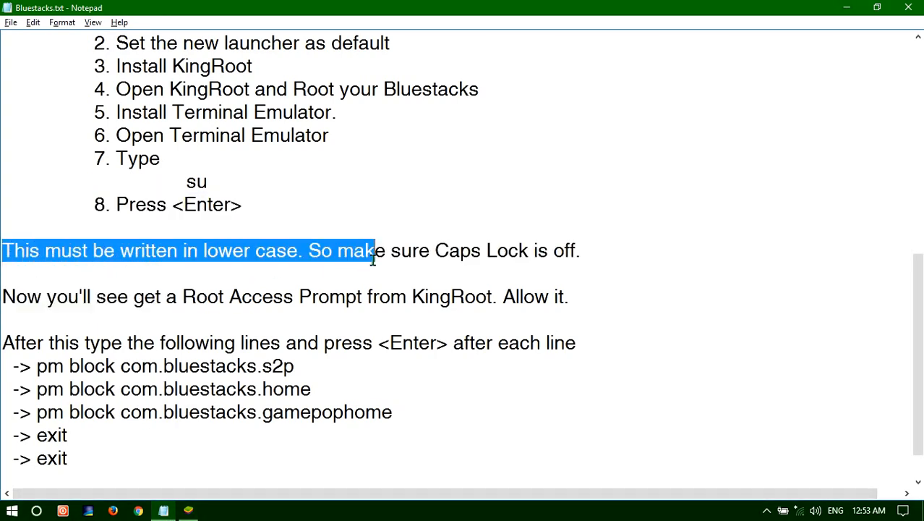
{"action": "left_click_drag", "start_coordinate": [372, 250], "coordinate": [578, 250]}
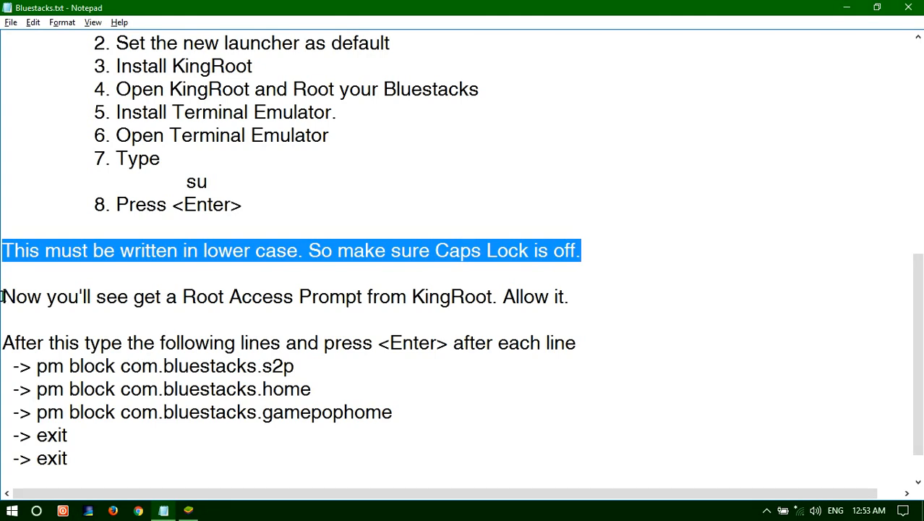
{"action": "left_click", "coordinate": [555, 283]}
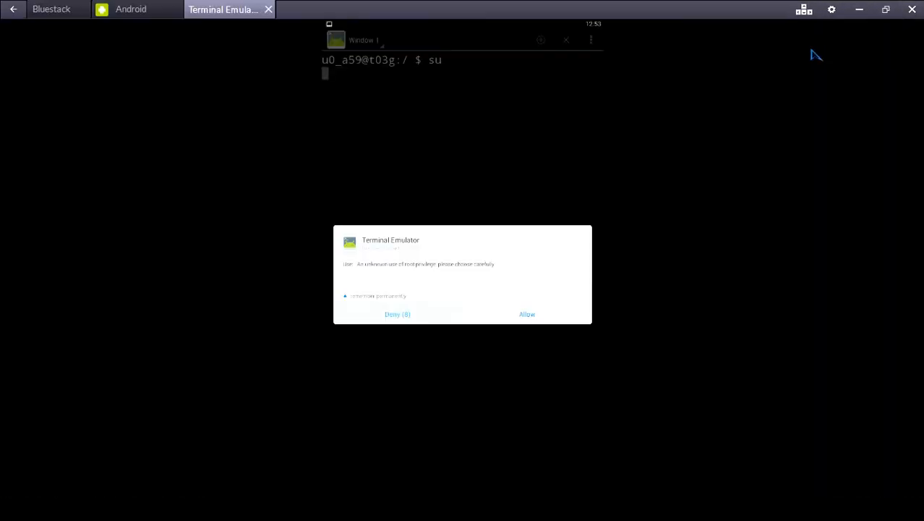
{"action": "mouse_move", "coordinate": [526, 314]}
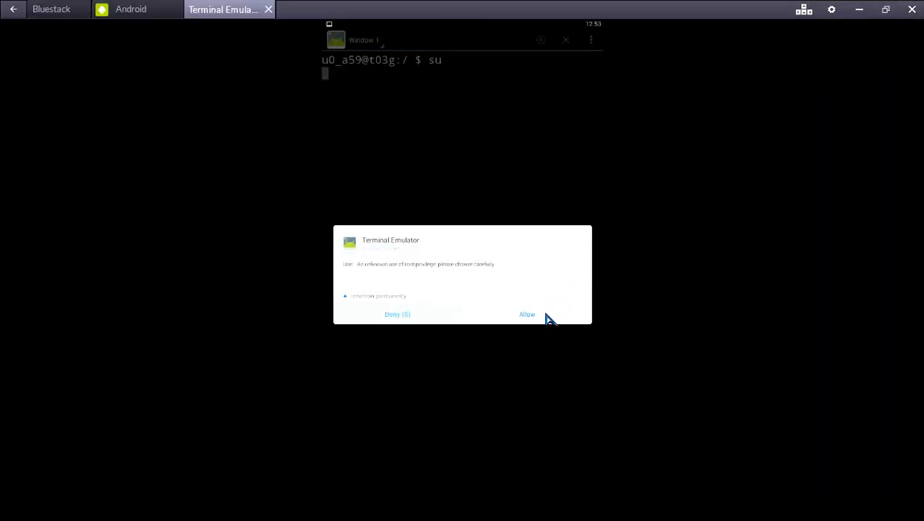
Allow Terminal Emulator's KingRoot root request, then restore down the BlueStacks window
{"action": "left_click", "coordinate": [526, 314]}
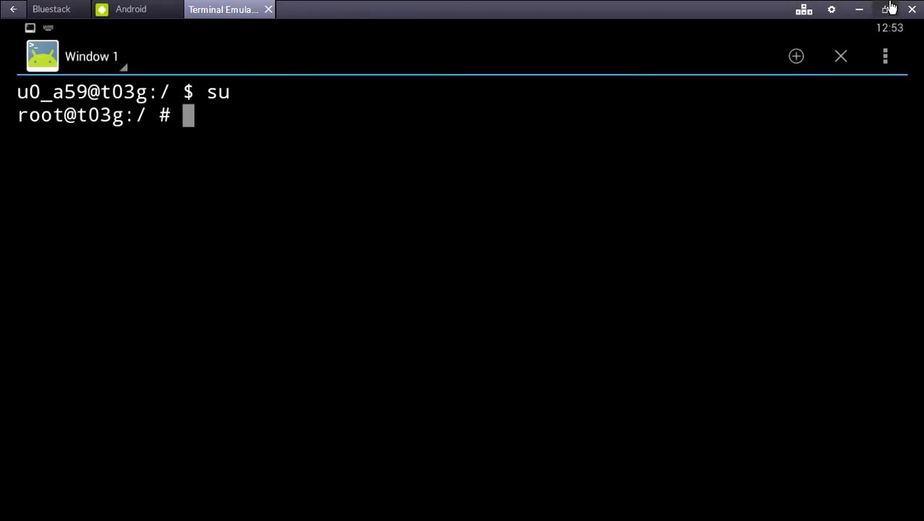
{"action": "left_click", "coordinate": [885, 9]}
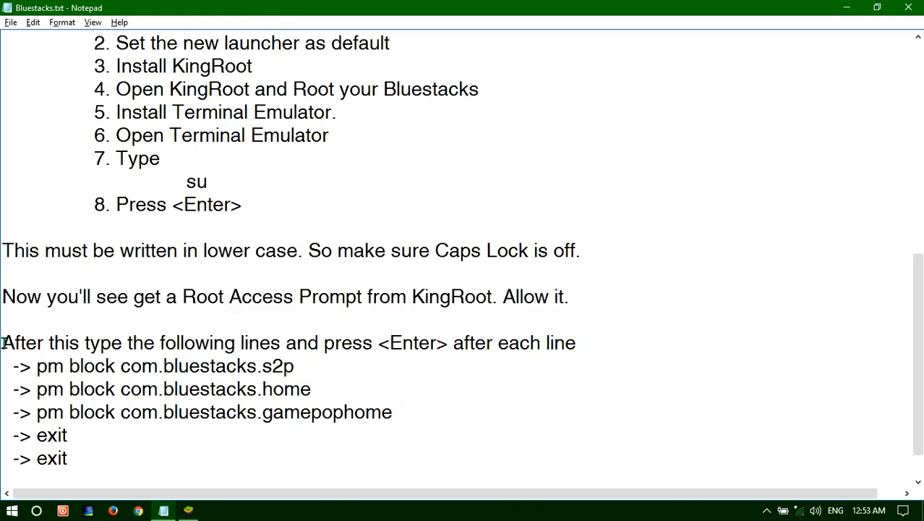
Type pm block com.bluestacks.s2p into the root shell, copying the command from the notes
{"action": "triple_click", "coordinate": [290, 342]}
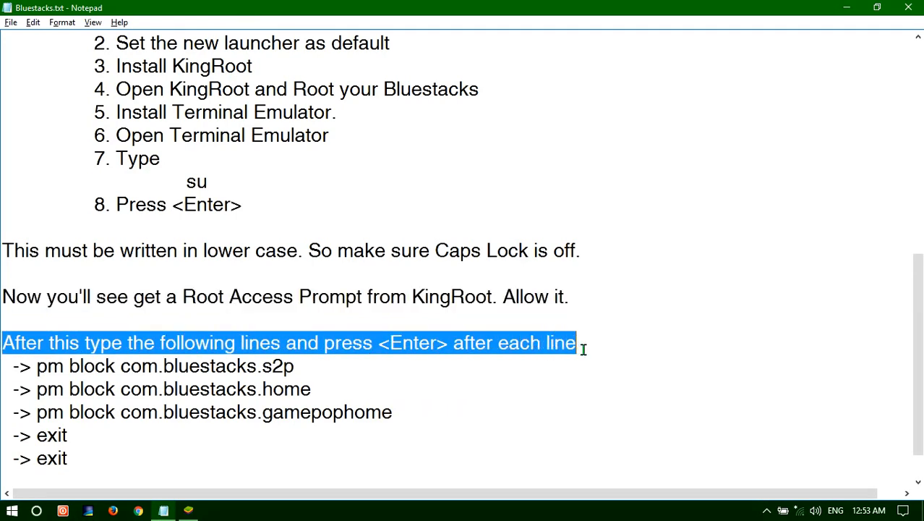
{"action": "mouse_move", "coordinate": [162, 356]}
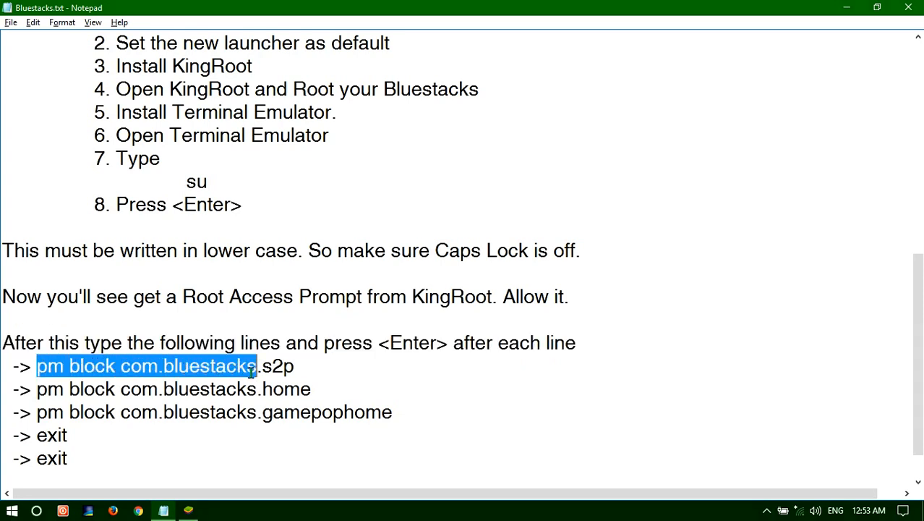
{"action": "left_click_drag", "start_coordinate": [256, 365], "coordinate": [294, 365]}
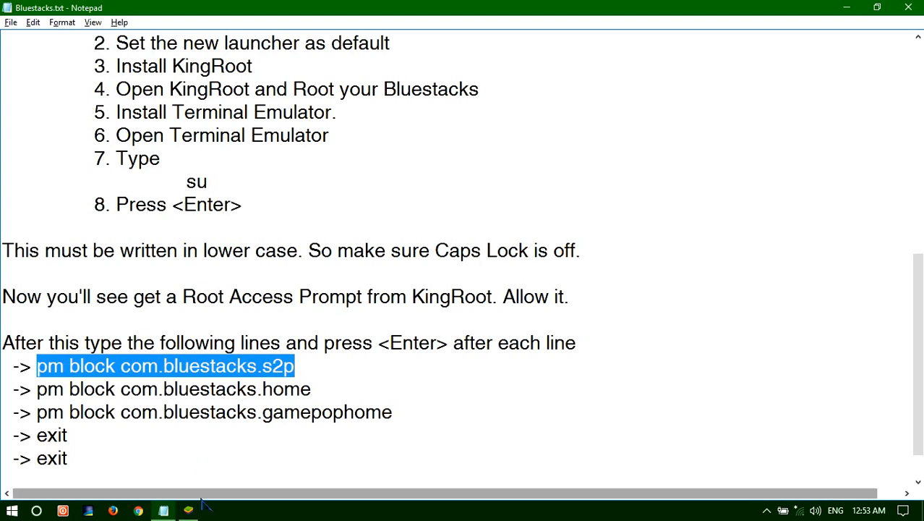
{"action": "left_click", "coordinate": [188, 511]}
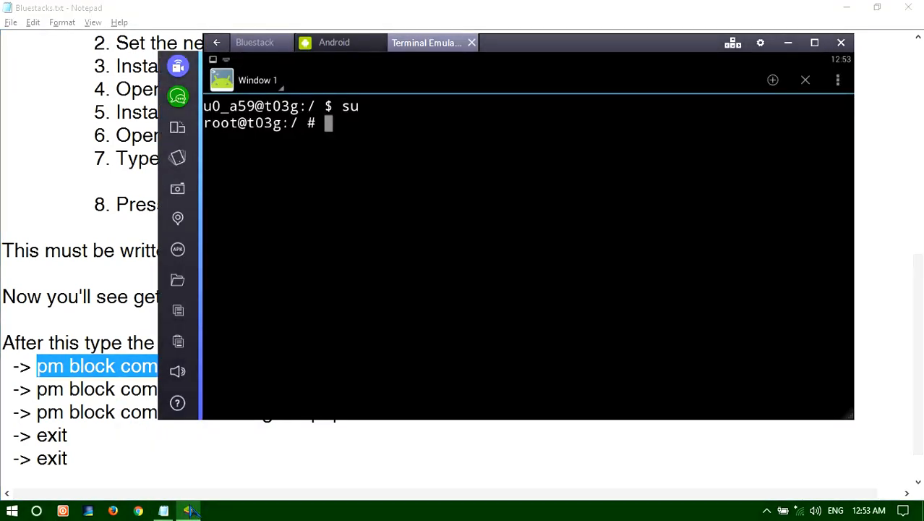
{"action": "type", "text": "pm blo"}
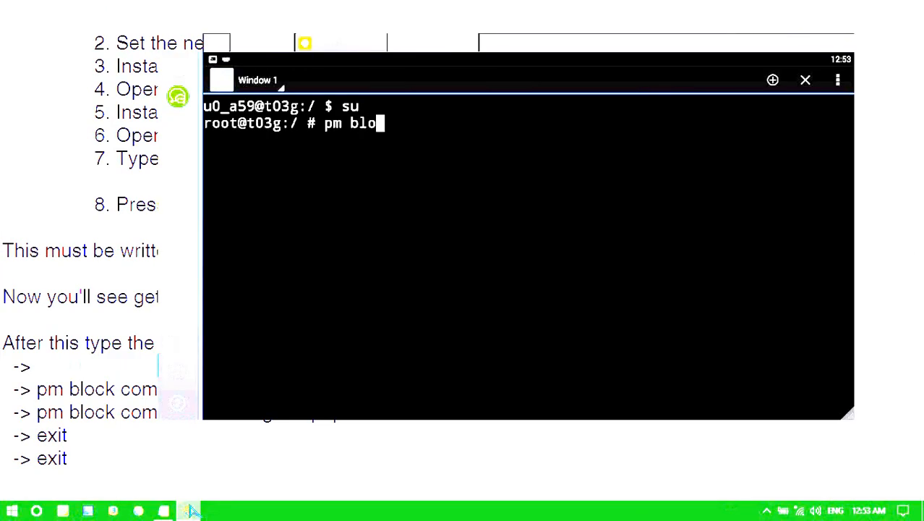
{"action": "type", "text": "ck co"}
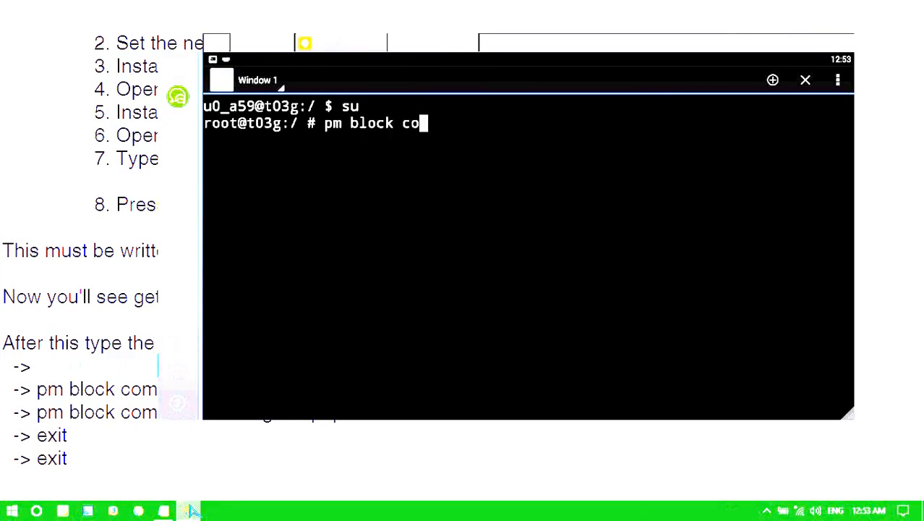
{"action": "type", "text": "m.b"}
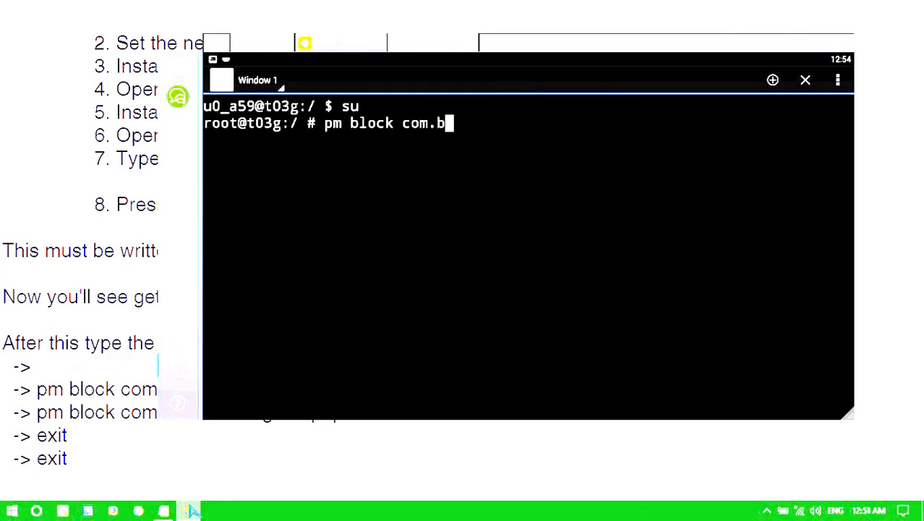
{"action": "type", "text": "lue"}
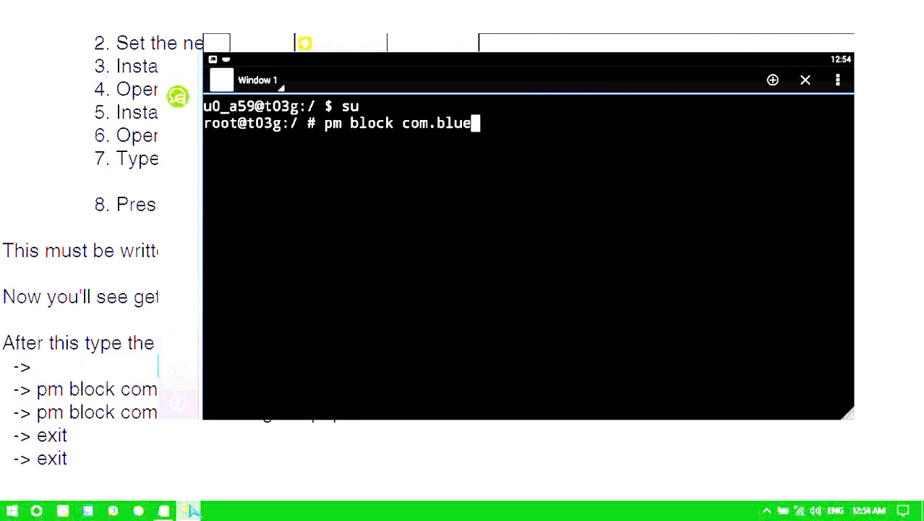
{"action": "type", "text": "stacks"}
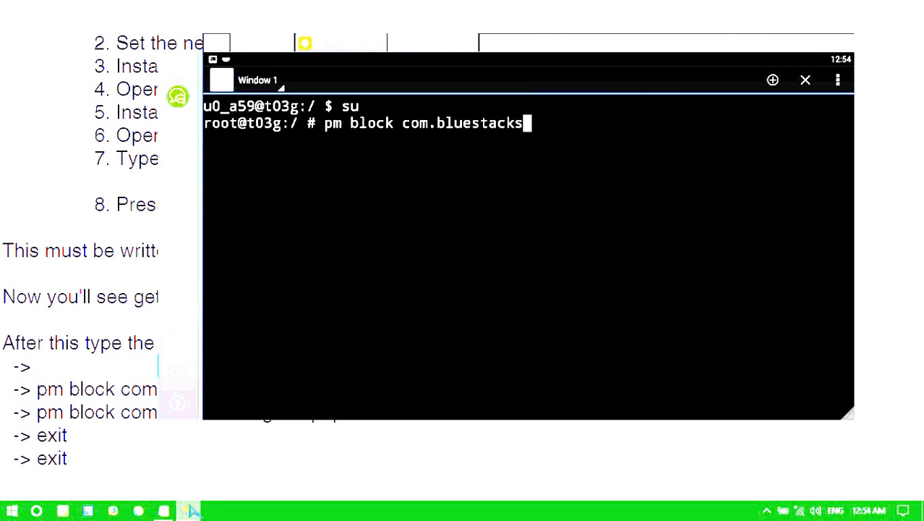
{"action": "type", "text": ".s2p"}
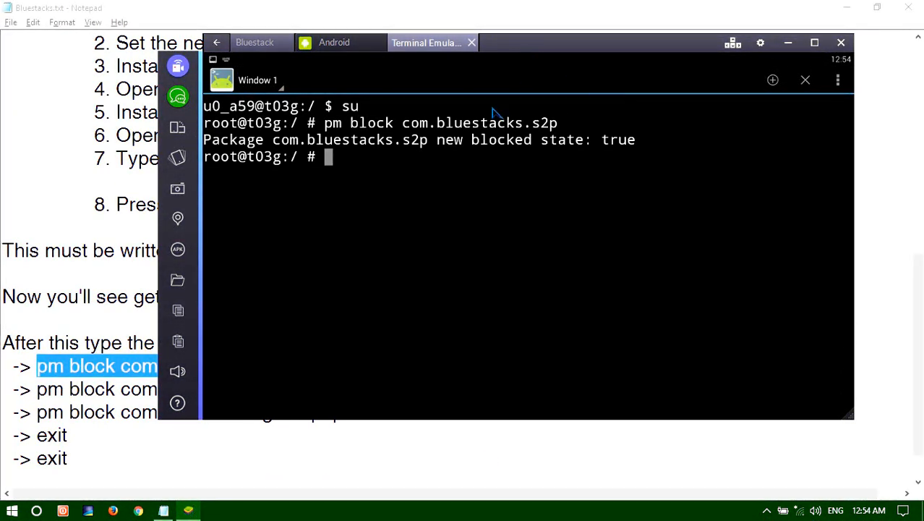
{"action": "mouse_move", "coordinate": [542, 137]}
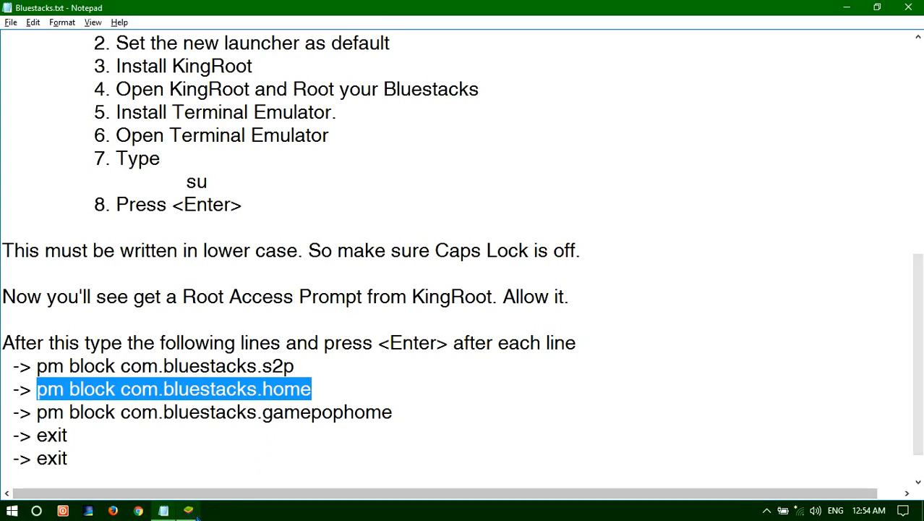
Run pm block com.bluestacks.home in the Terminal Emulator root shell
{"action": "left_click", "coordinate": [188, 510]}
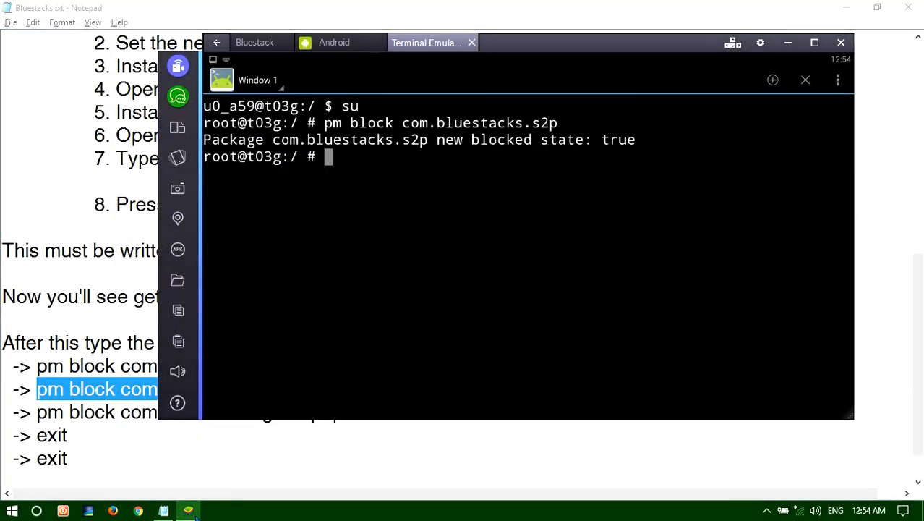
{"action": "type", "text": "pm"}
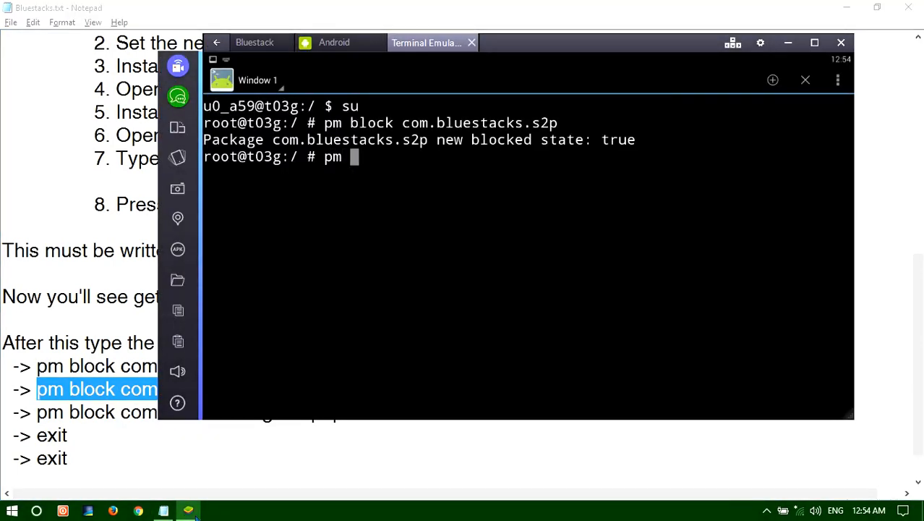
{"action": "type", "text": "b"}
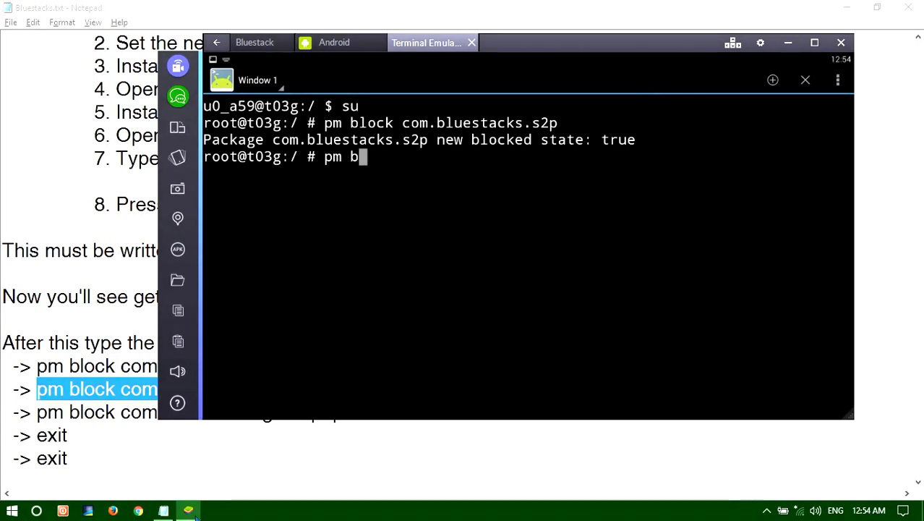
{"action": "type", "text": "lock"}
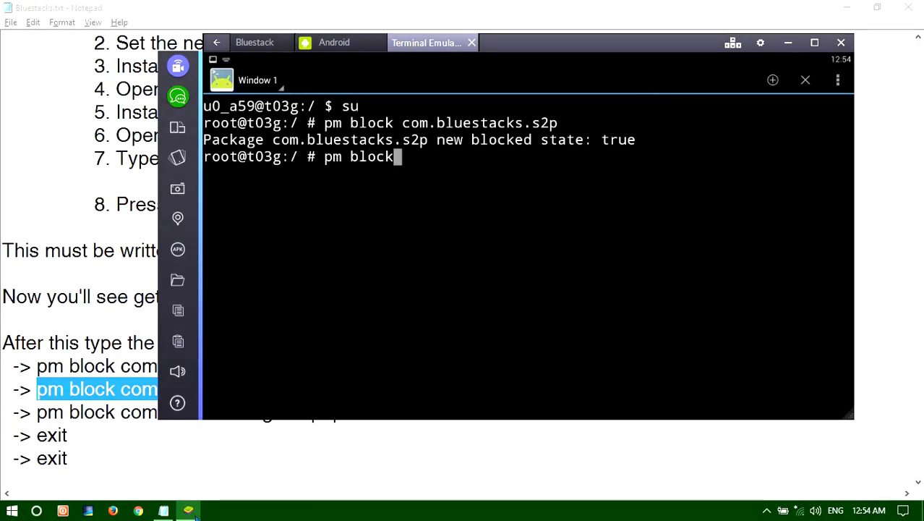
{"action": "type", "text": "com"}
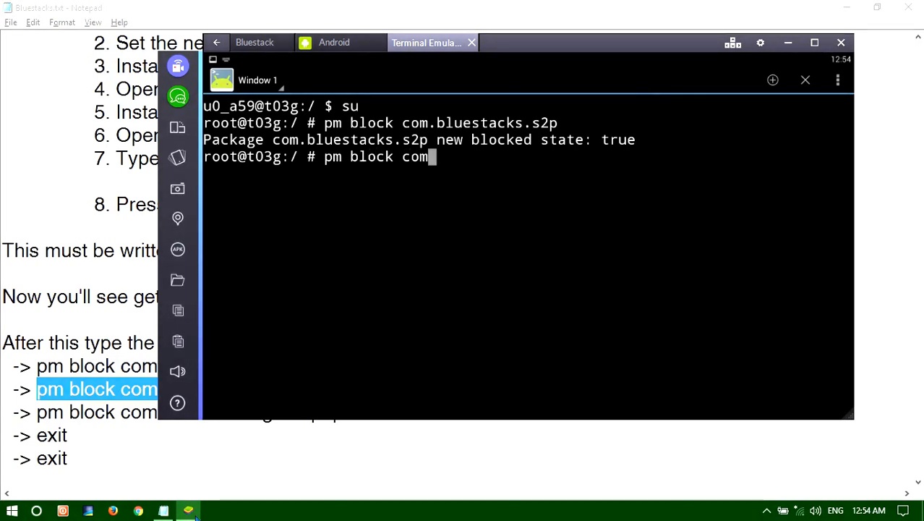
{"action": "type", "text": "bl"}
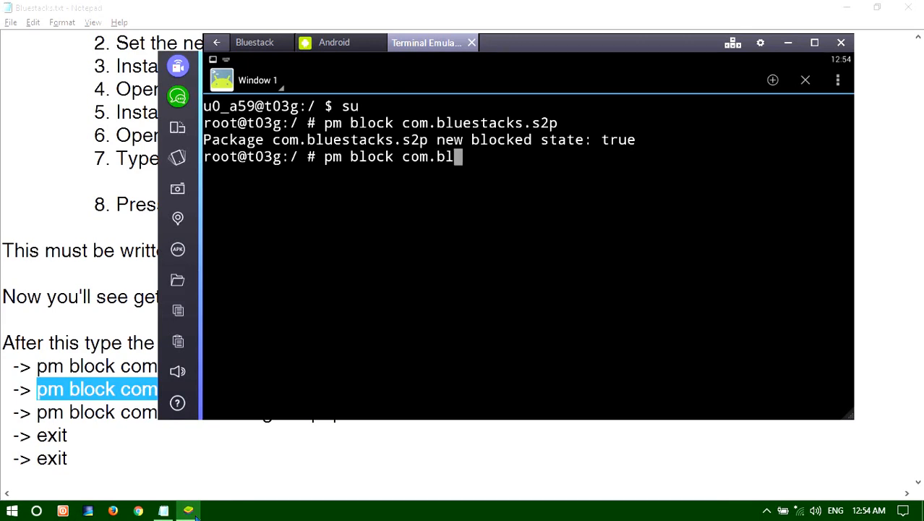
{"action": "type", "text": "uestac"}
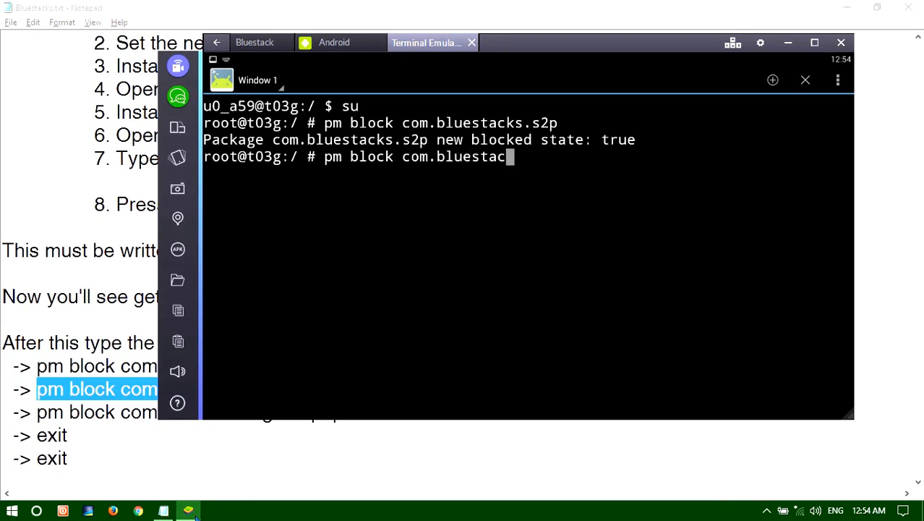
{"action": "type", "text": "ks"}
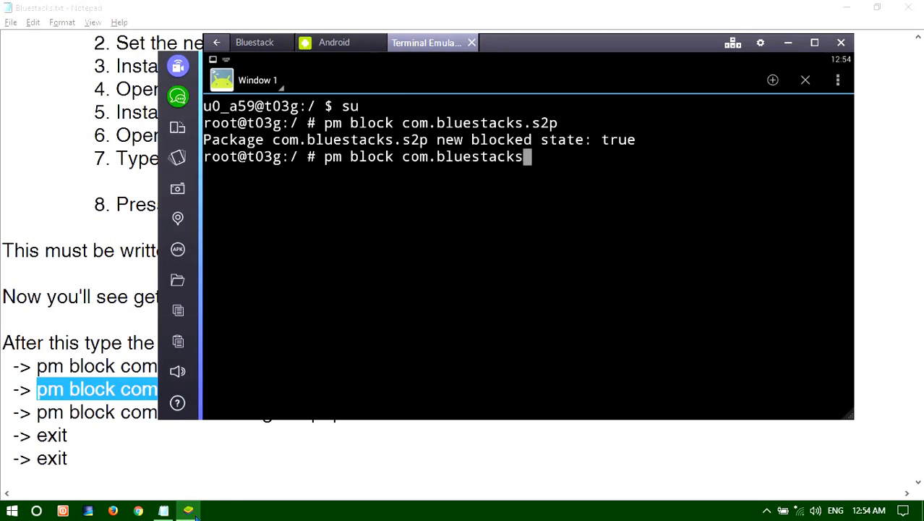
{"action": "type", "text": ".home"}
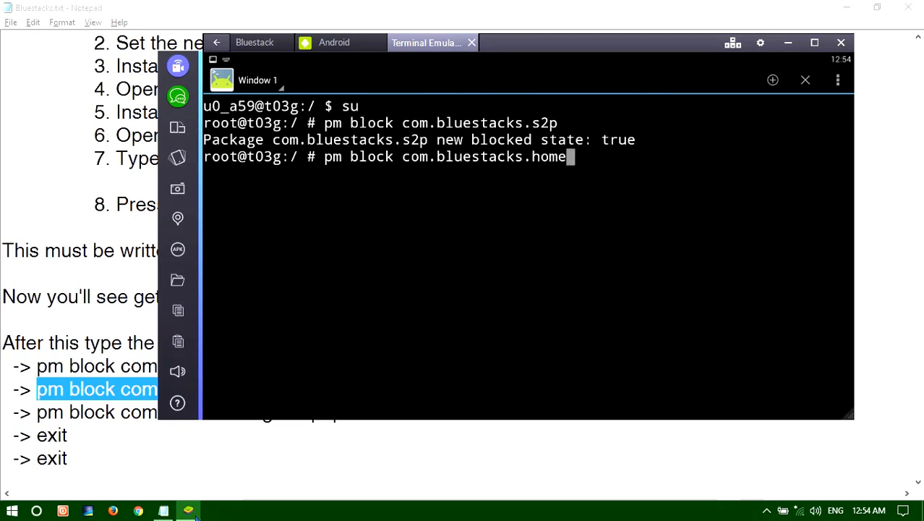
{"action": "key", "text": "Return"}
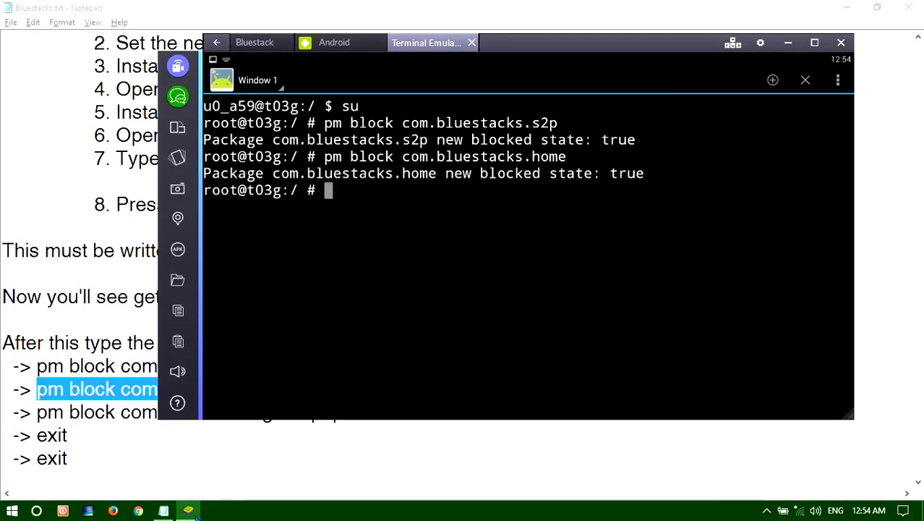
{"action": "mouse_move", "coordinate": [539, 204]}
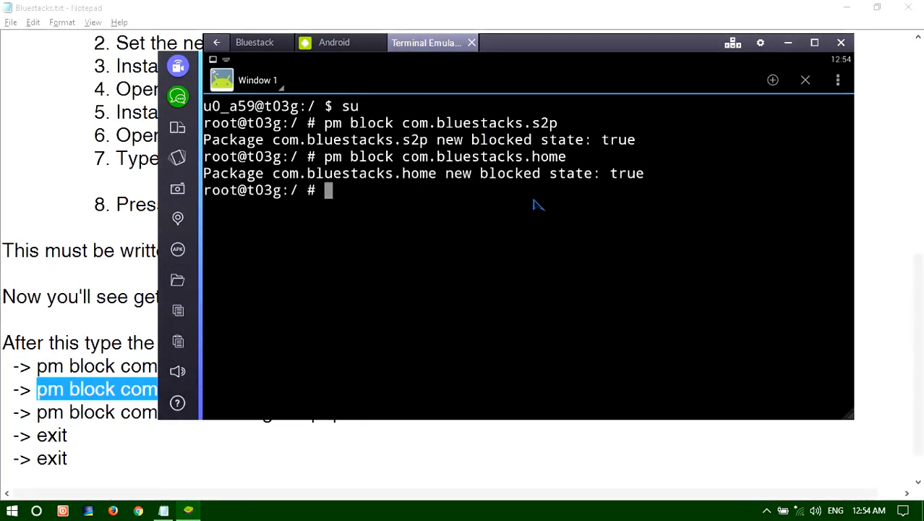
{"action": "mouse_move", "coordinate": [445, 170]}
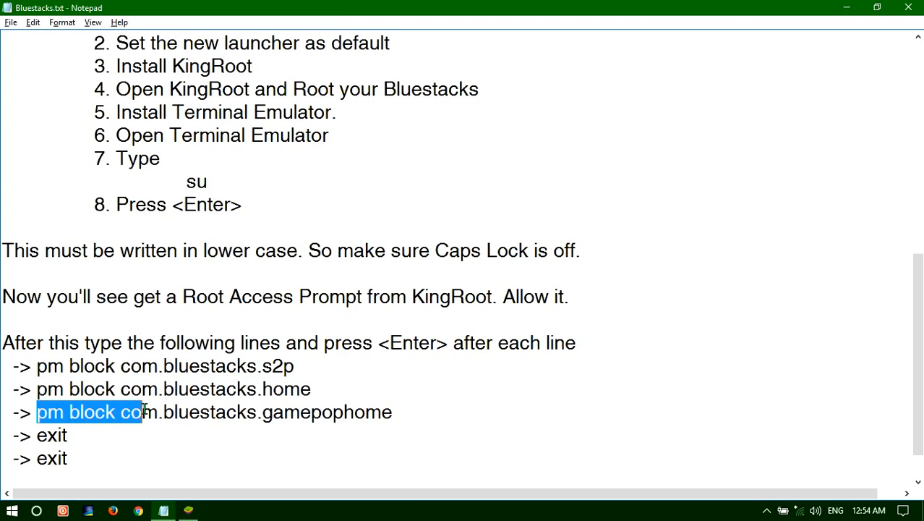
Select the third command in the notes, then run pm block com.bluestacks.gamepophome
{"action": "left_click_drag", "start_coordinate": [130, 412], "coordinate": [393, 412]}
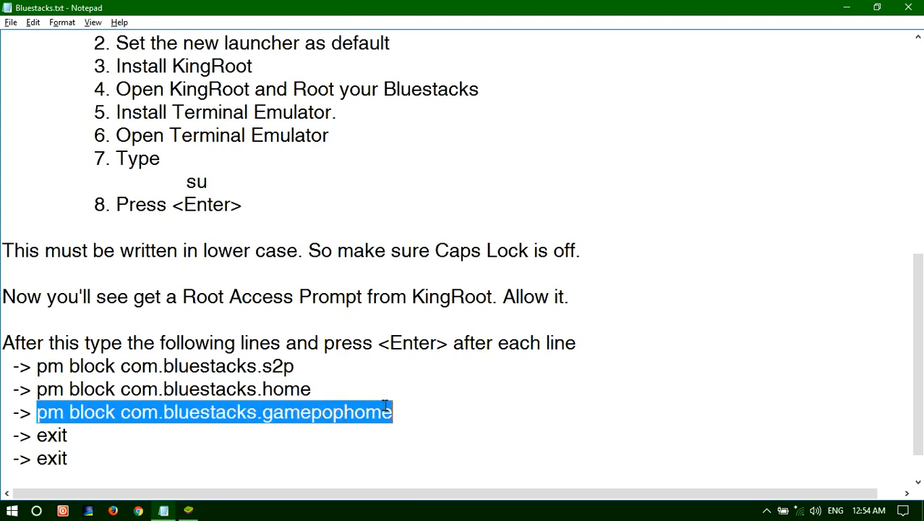
{"action": "mouse_move", "coordinate": [187, 510]}
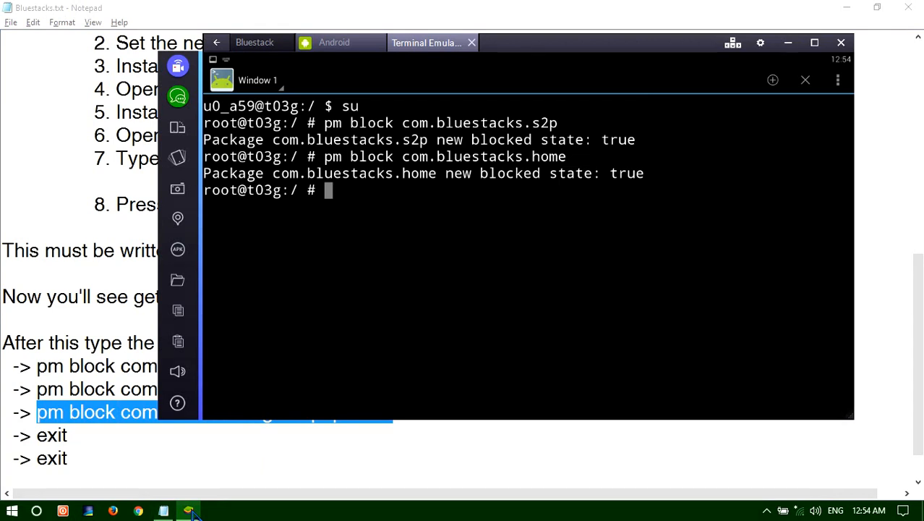
{"action": "type", "text": "pm"}
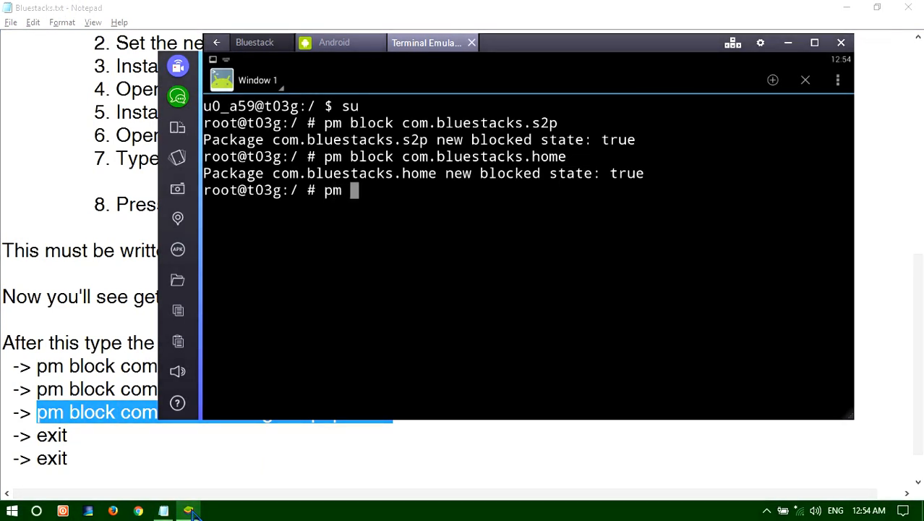
{"action": "type", "text": "block"}
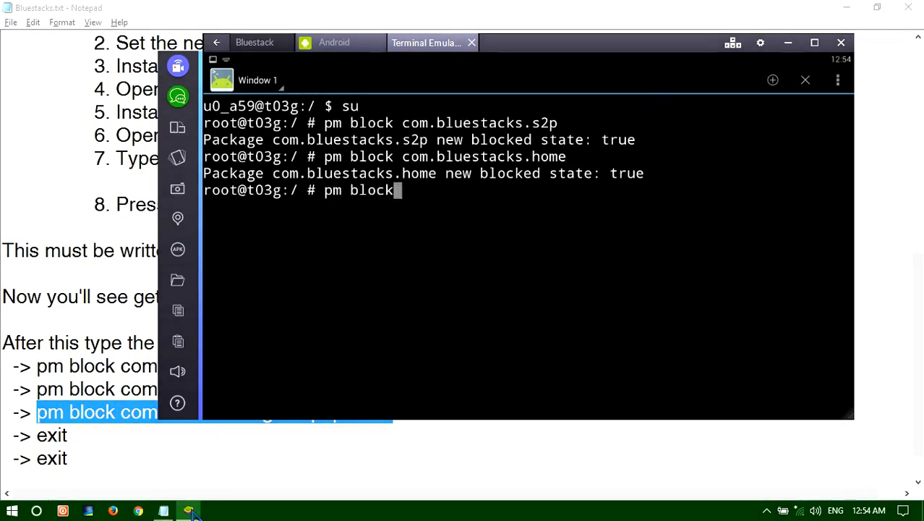
{"action": "type", "text": "com"}
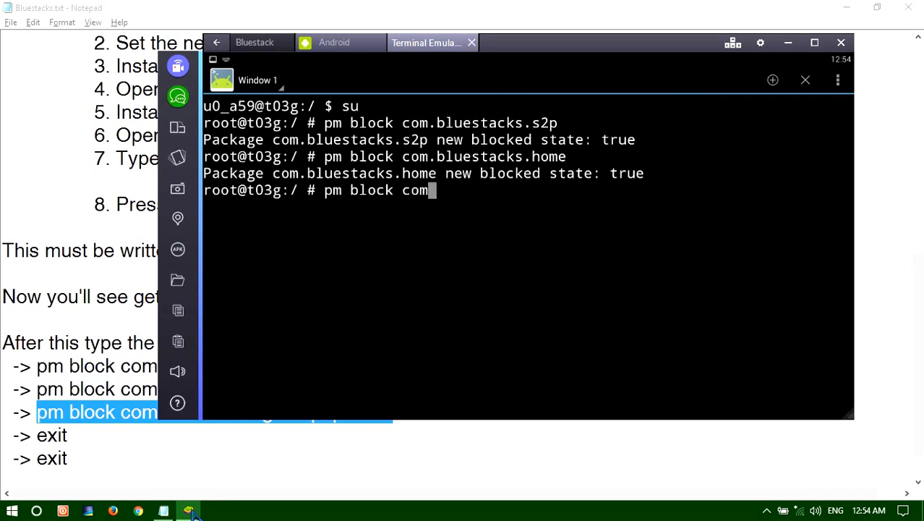
{"action": "type", "text": "blues"}
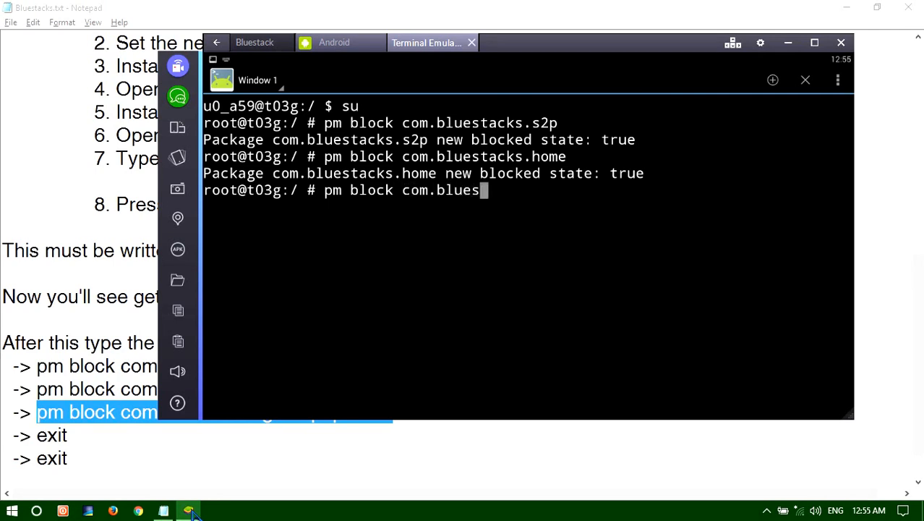
{"action": "type", "text": "acks"}
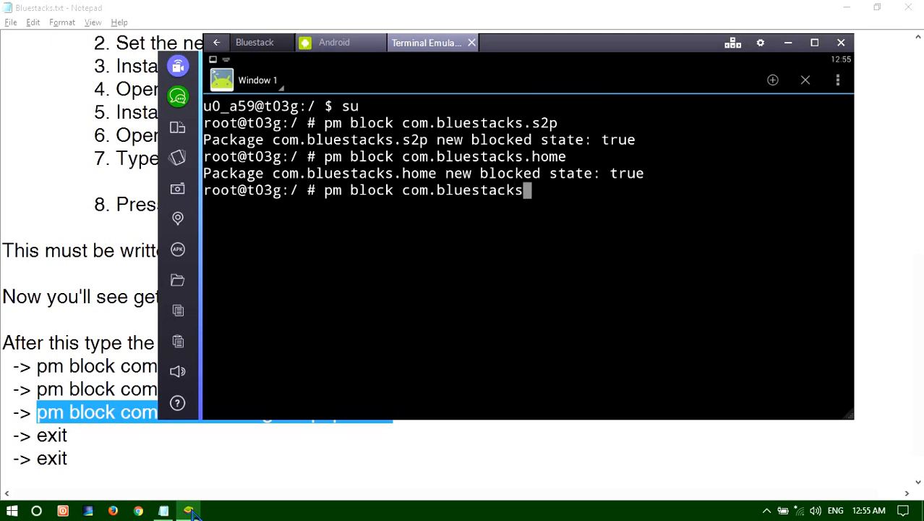
{"action": "type", "text": ".g"}
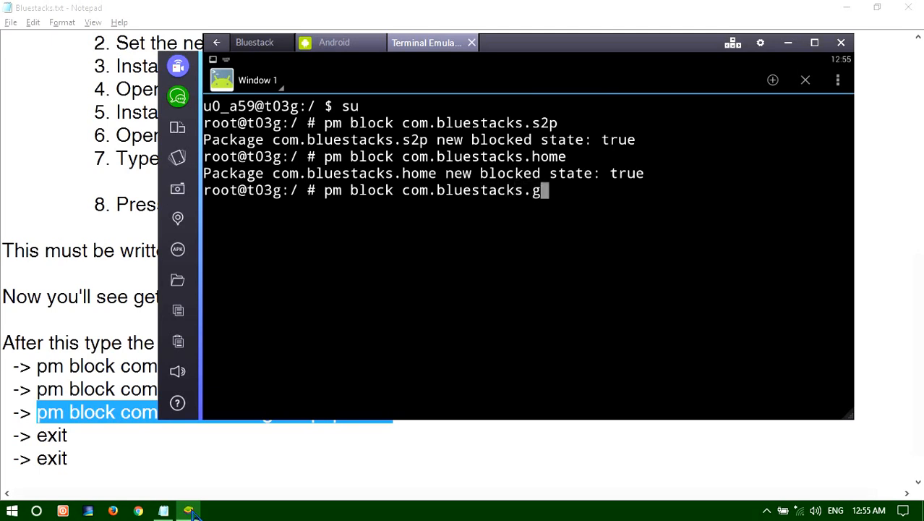
{"action": "type", "text": "amepop"}
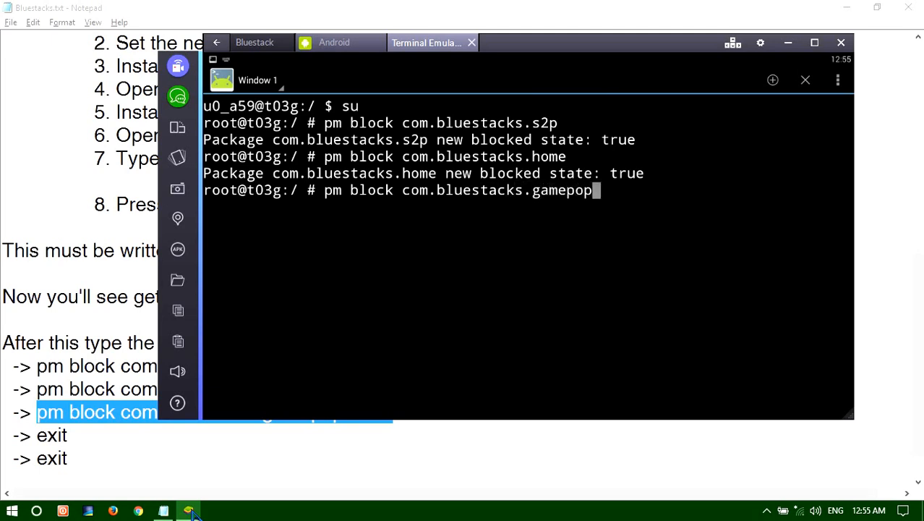
{"action": "type", "text": "home"}
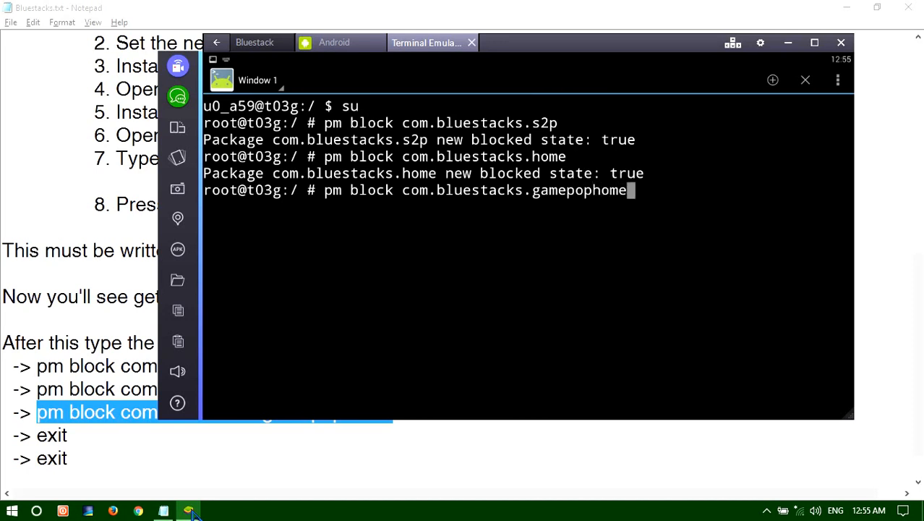
{"action": "key", "text": "Return"}
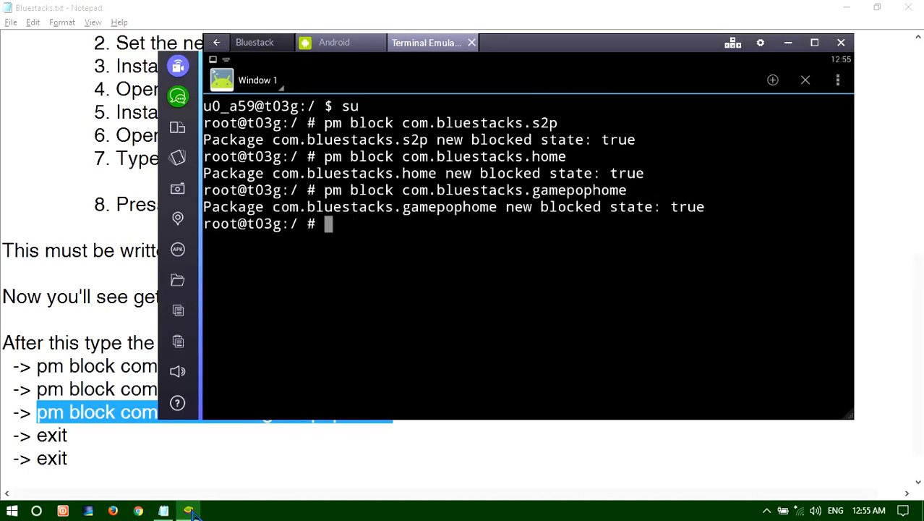
{"action": "mouse_move", "coordinate": [626, 221]}
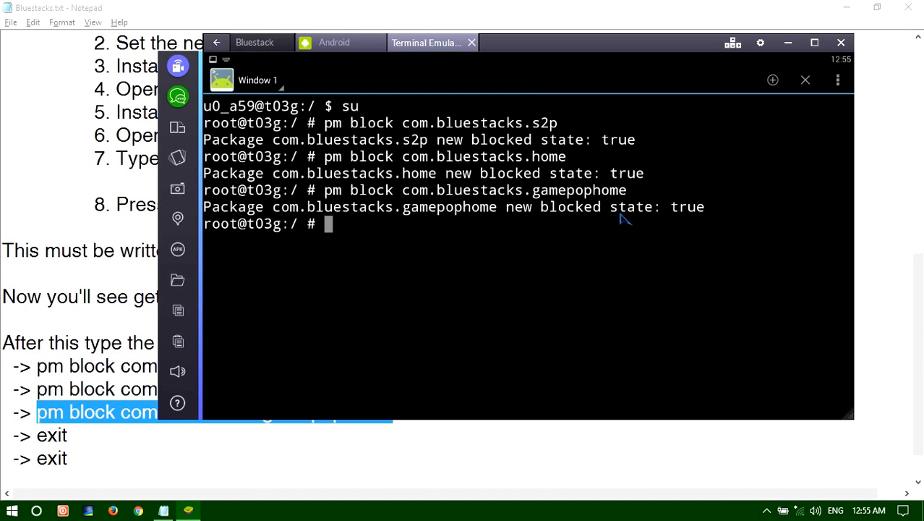
{"action": "mouse_move", "coordinate": [80, 438]}
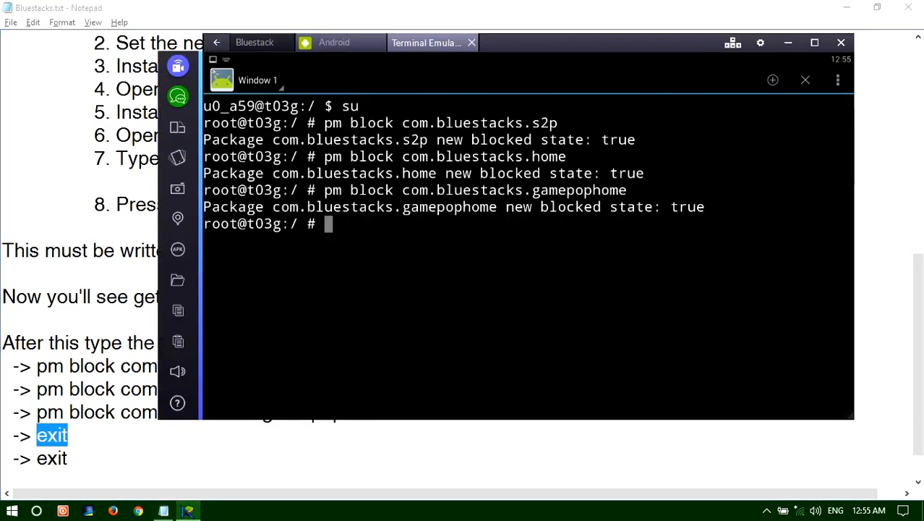
Run exit to leave the root shell, then start typing exit again
{"action": "type", "text": "exi"}
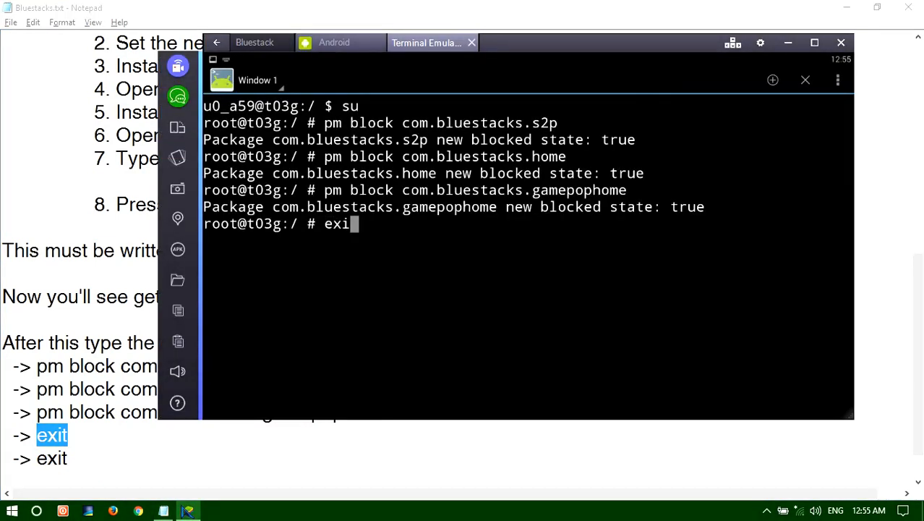
{"action": "key", "text": "Return"}
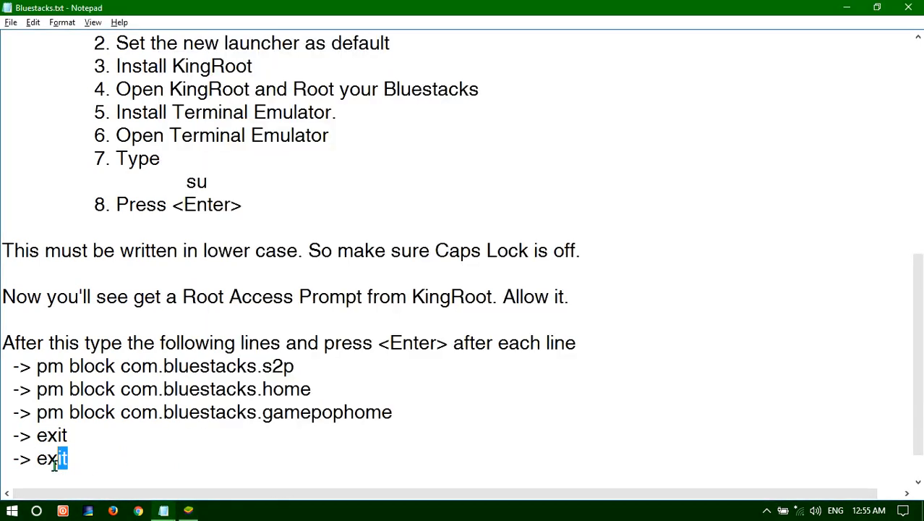
{"action": "double_click", "coordinate": [51, 459]}
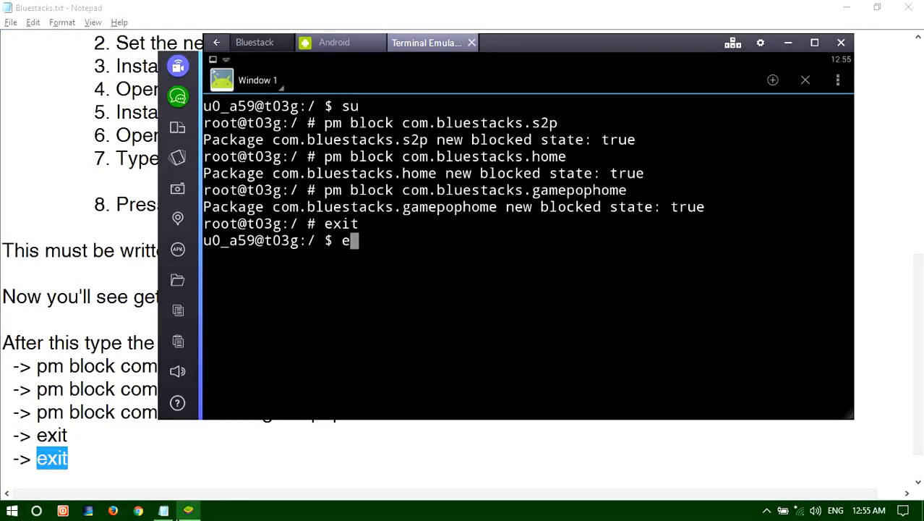
{"action": "type", "text": "xit"}
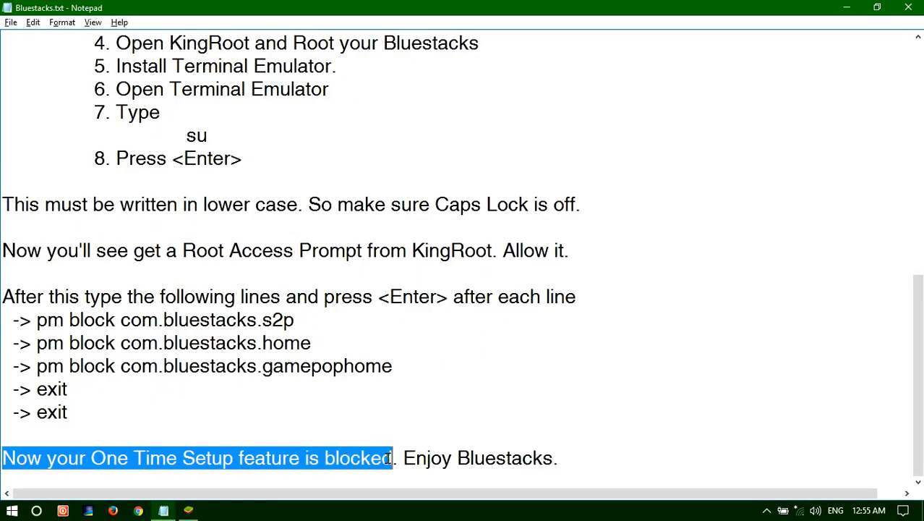
{"action": "mouse_move", "coordinate": [552, 469]}
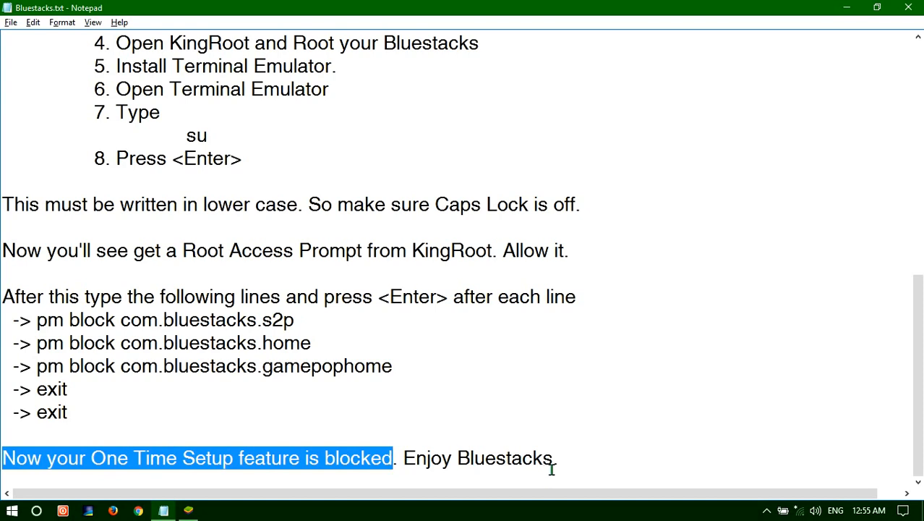